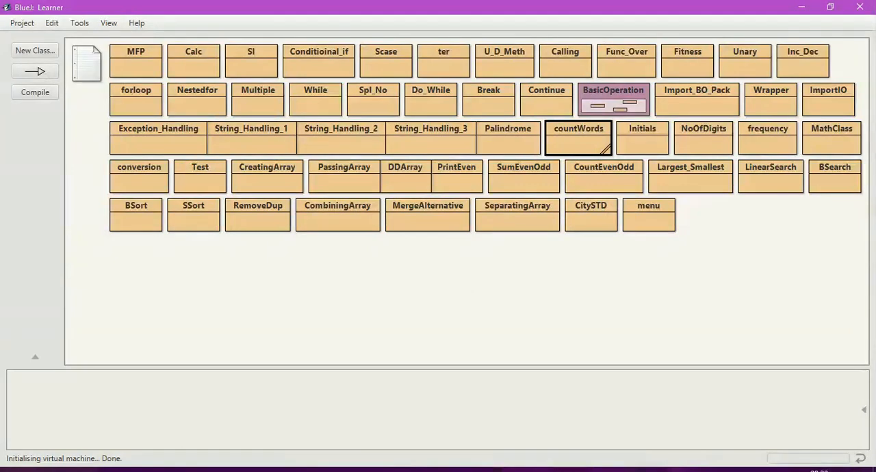
mouse_move(594, 173)
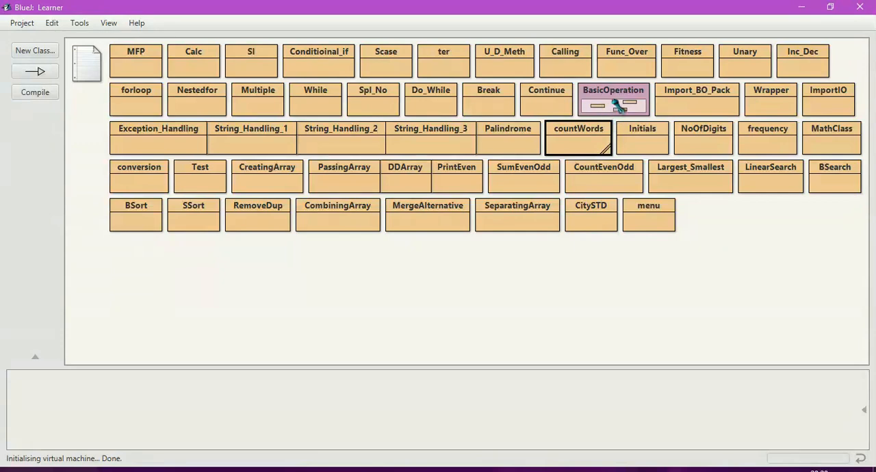
mouse_move(623, 96)
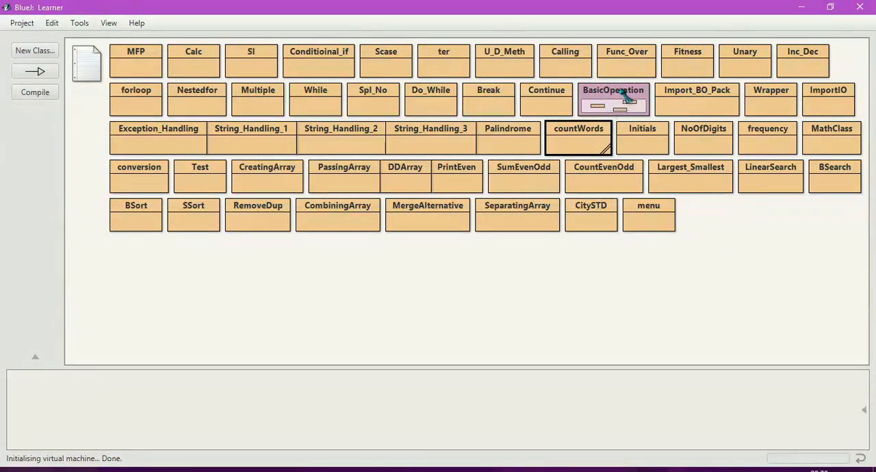
mouse_move(614, 107)
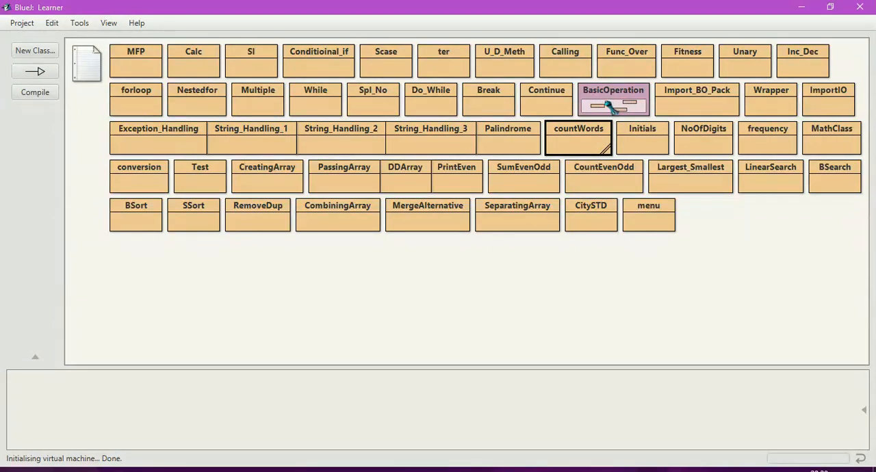
mouse_move(693, 107)
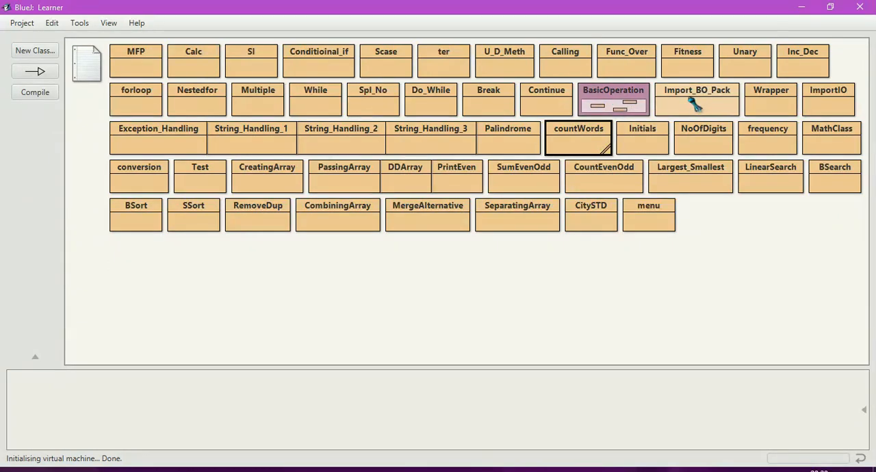
mouse_move(613, 107)
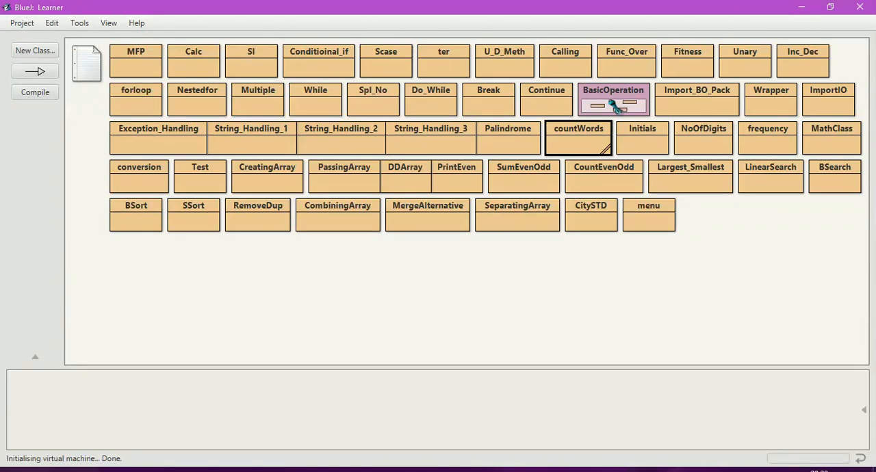
mouse_move(657, 124)
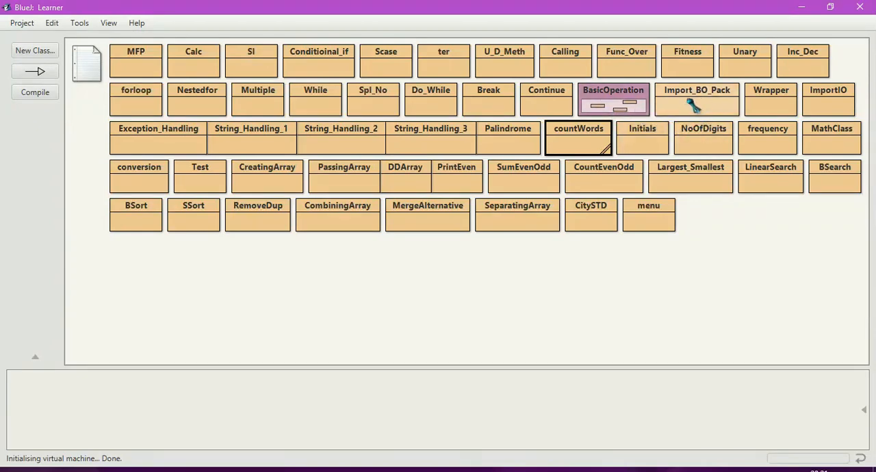
Open the BasicOperation package from the Learner project diagram.
double_click(613, 99)
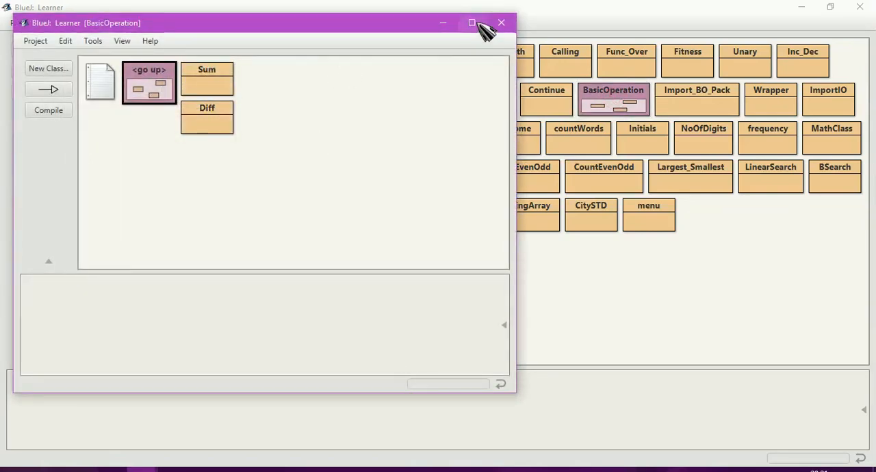
Maximize the package window, review the Sum and Diff sources with their public modifier, and close the editor.
left_click(472, 22)
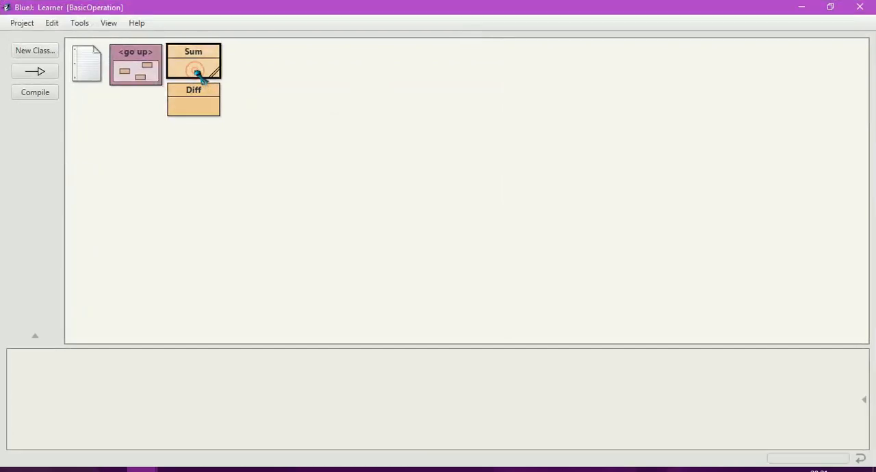
double_click(195, 61)
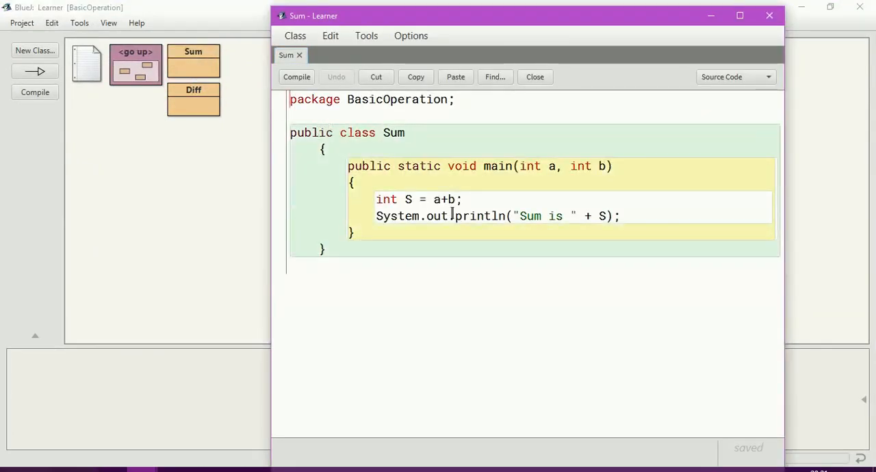
mouse_move(506, 217)
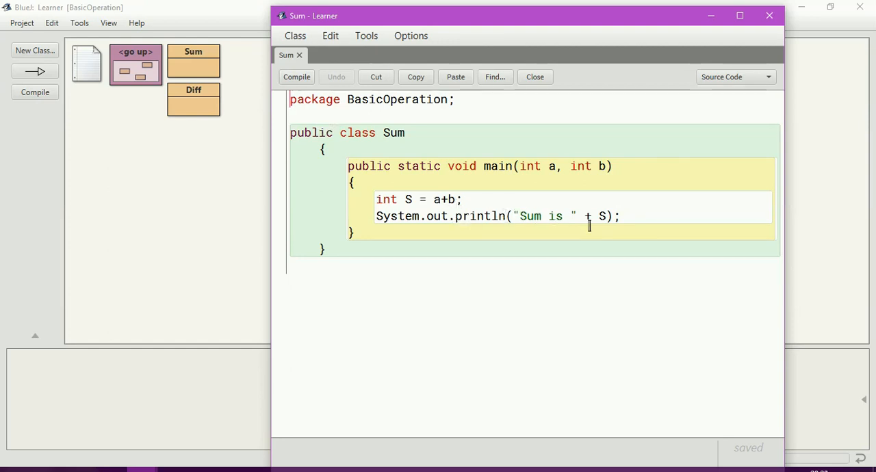
double_click(301, 133)
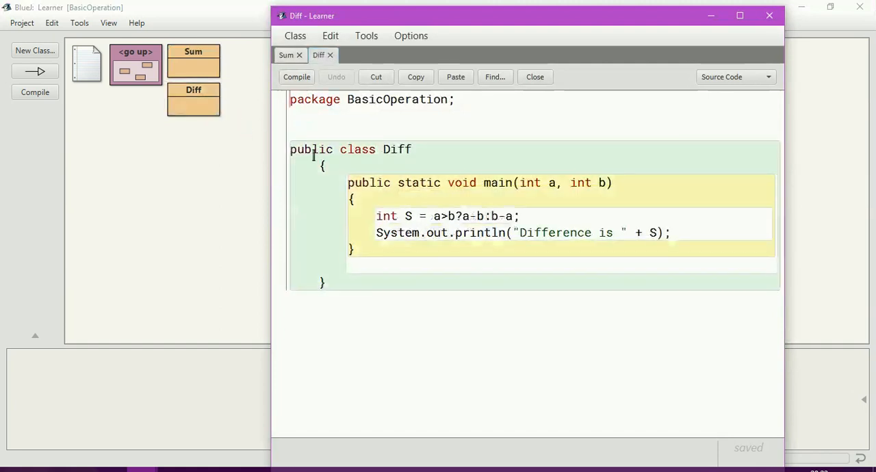
double_click(311, 150)
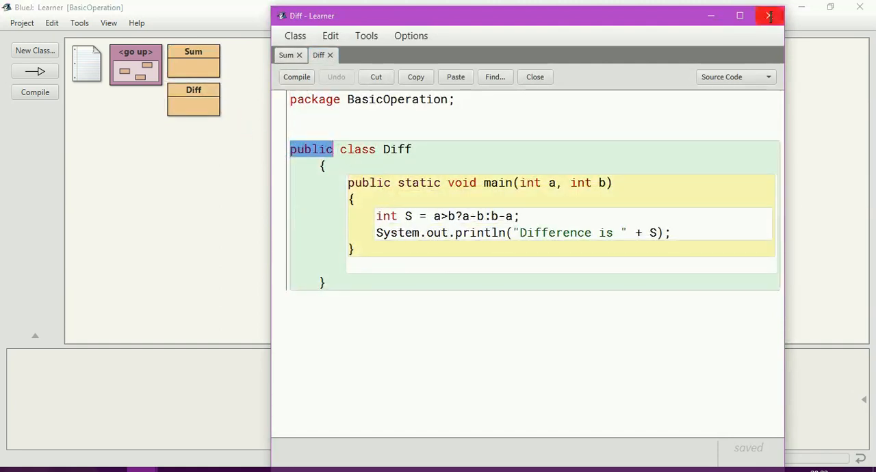
left_click(769, 16)
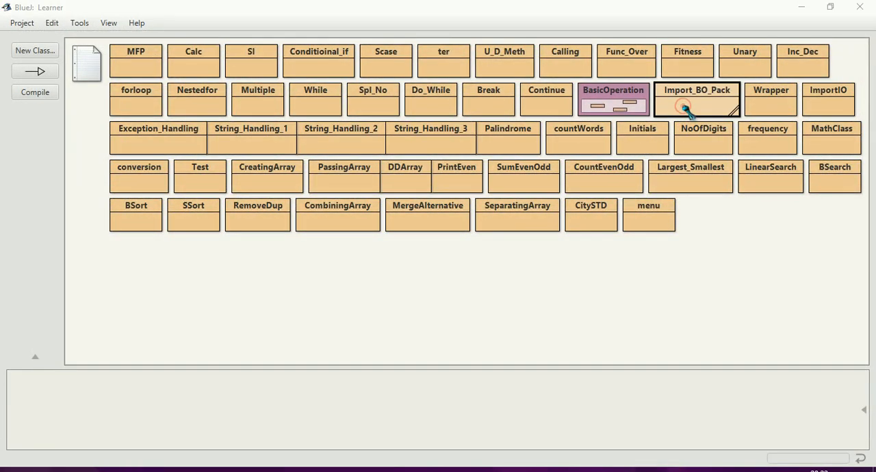
Review Import_BO_Pack's source, highlighting the Diff.main call, then start calling its main method.
double_click(697, 98)
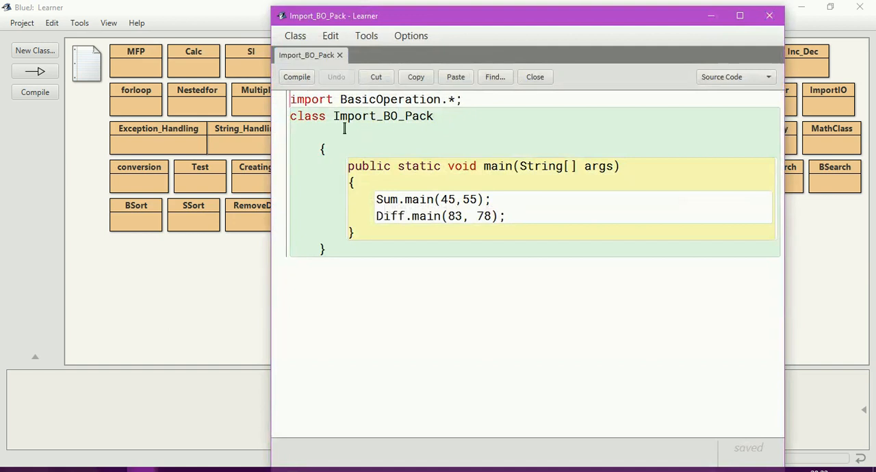
double_click(369, 115)
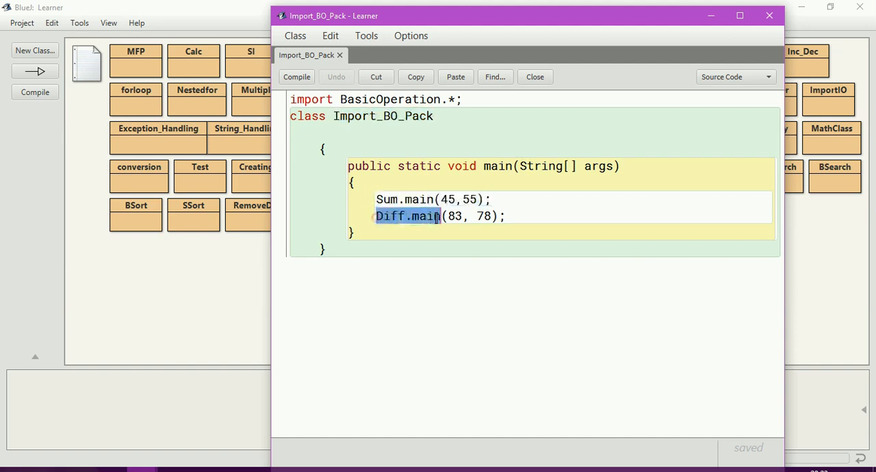
left_click_drag(440, 216, 499, 217)
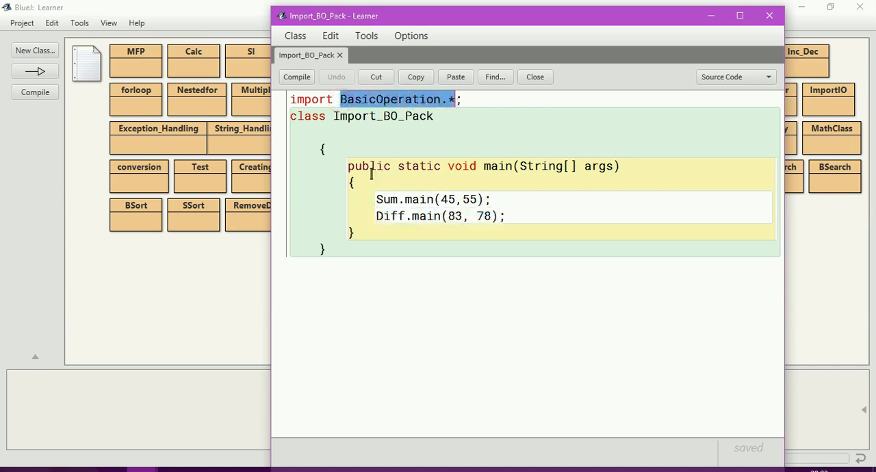
left_click(378, 217)
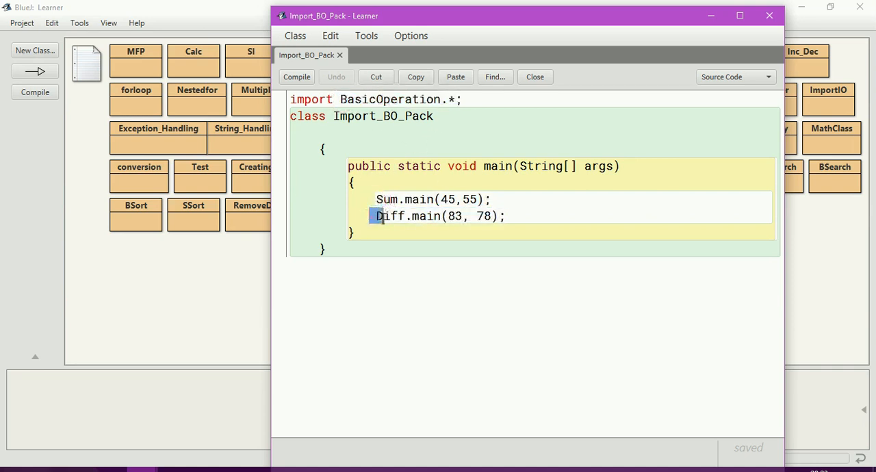
double_click(389, 216)
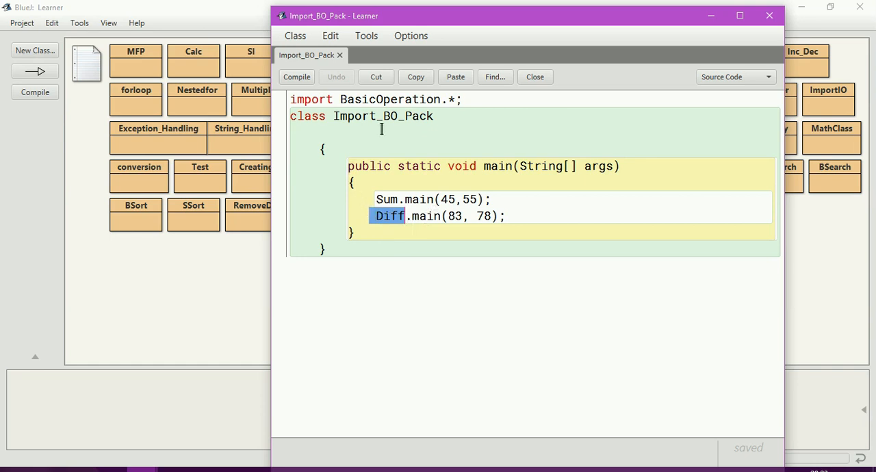
left_click(534, 77)
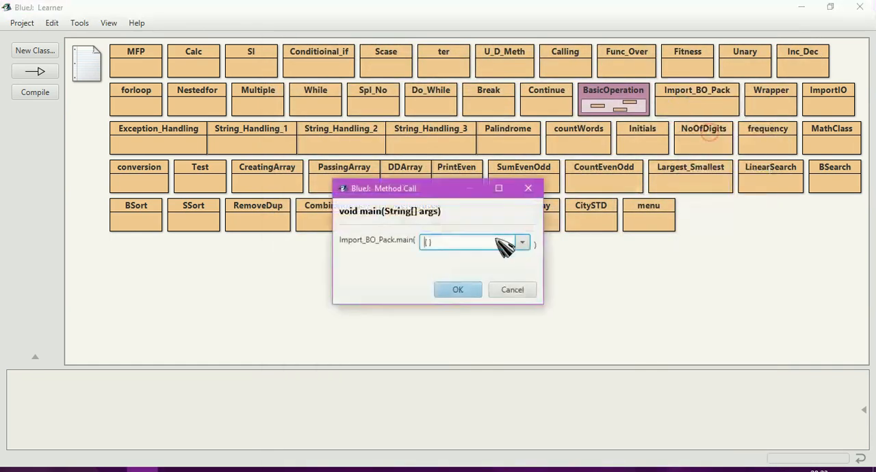
Dismiss the main method call dialog and reopen the BasicOperation package.
left_click(457, 290)
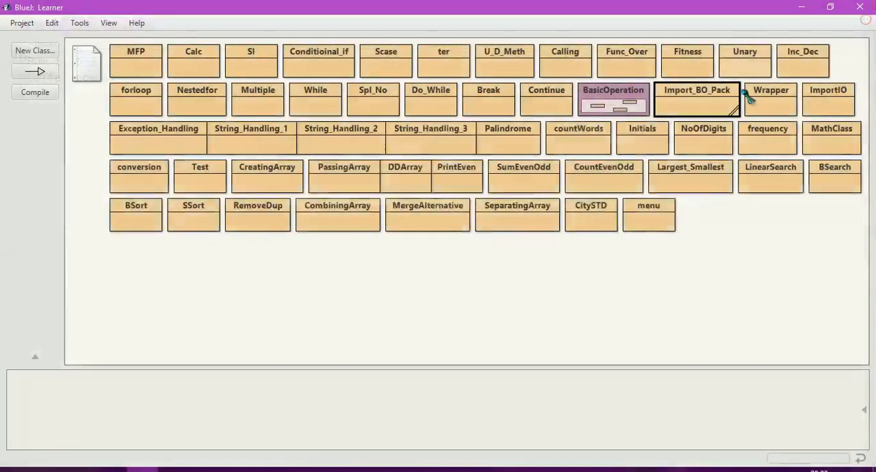
double_click(697, 99)
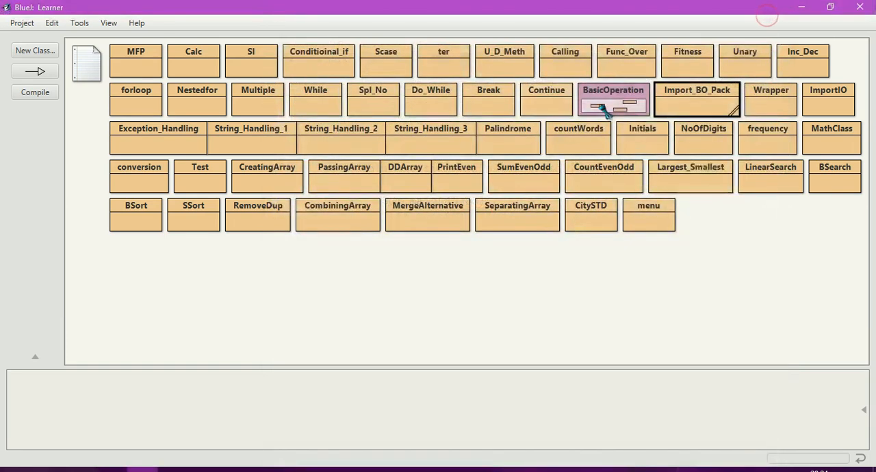
double_click(613, 98)
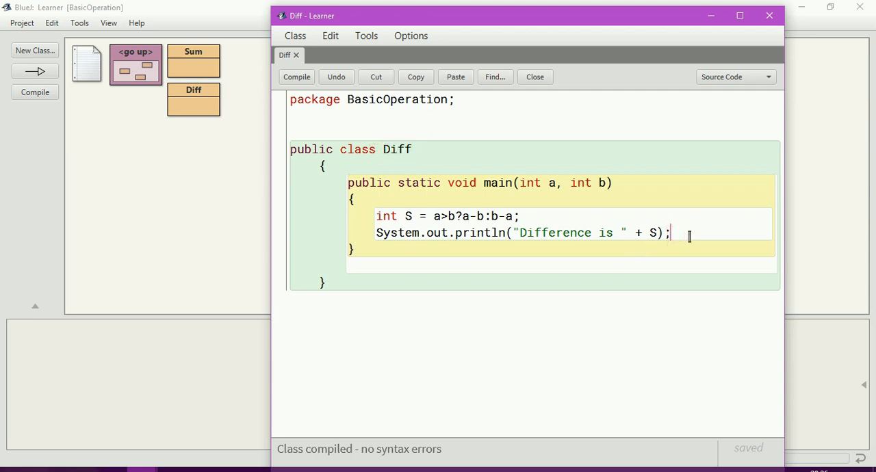
Add the line Sum.main(6,7); inside Diff's main and compile the class without errors.
type("Sum")
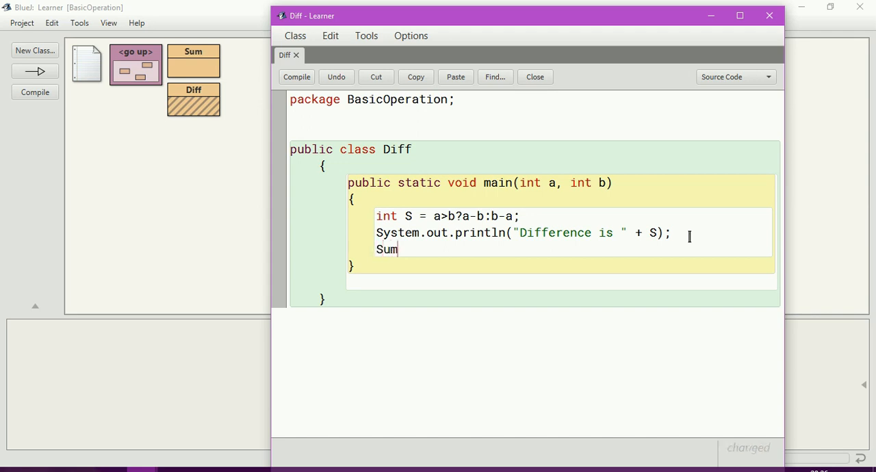
type(".ma")
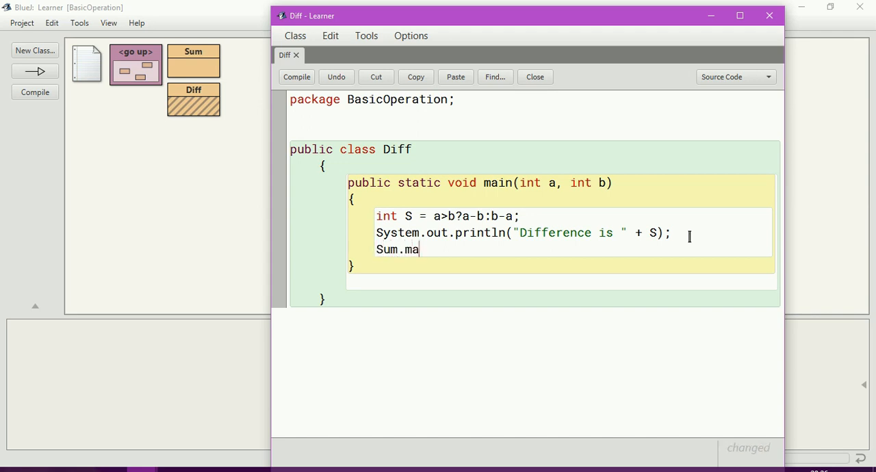
type("in(")
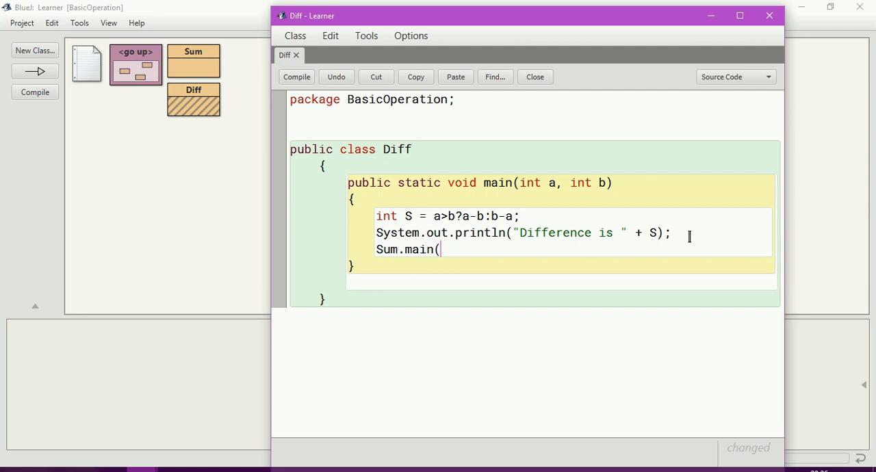
type("6")
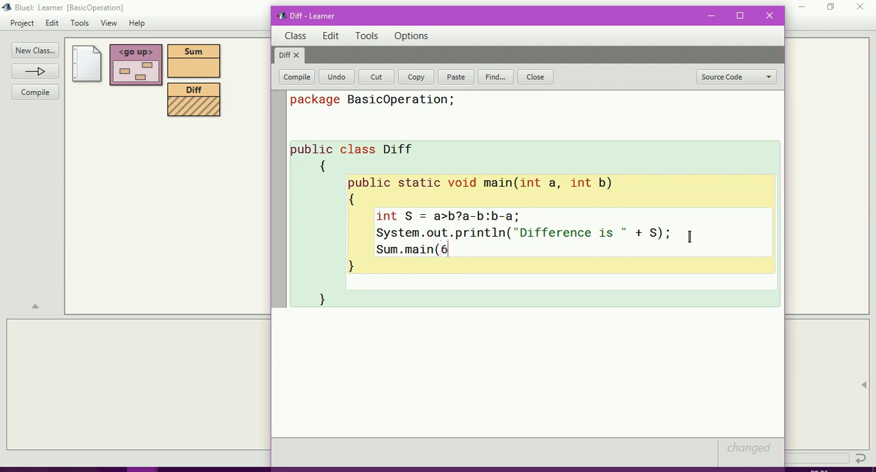
type(",7")
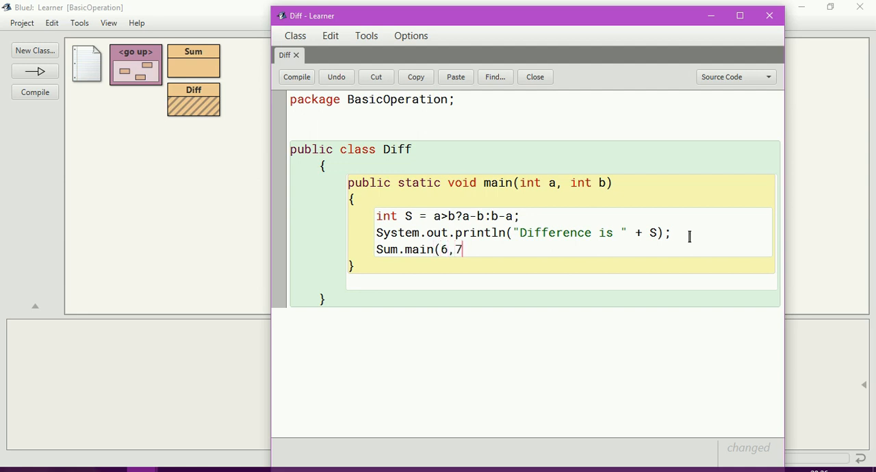
type(");")
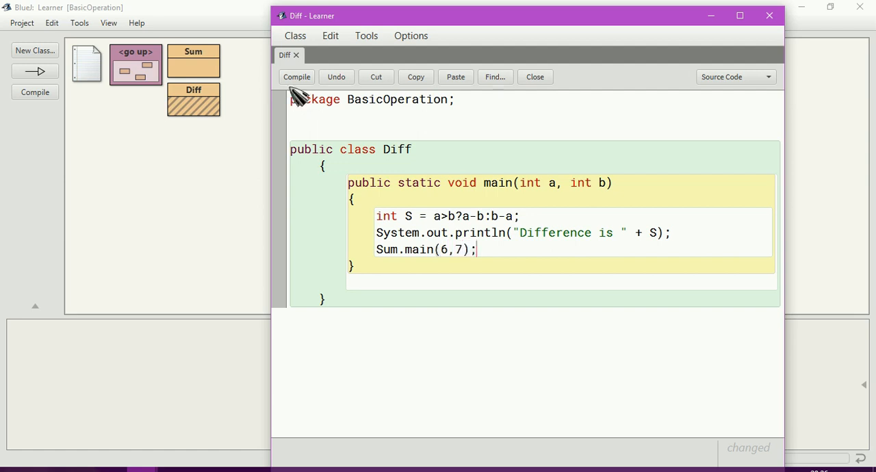
left_click(296, 77)
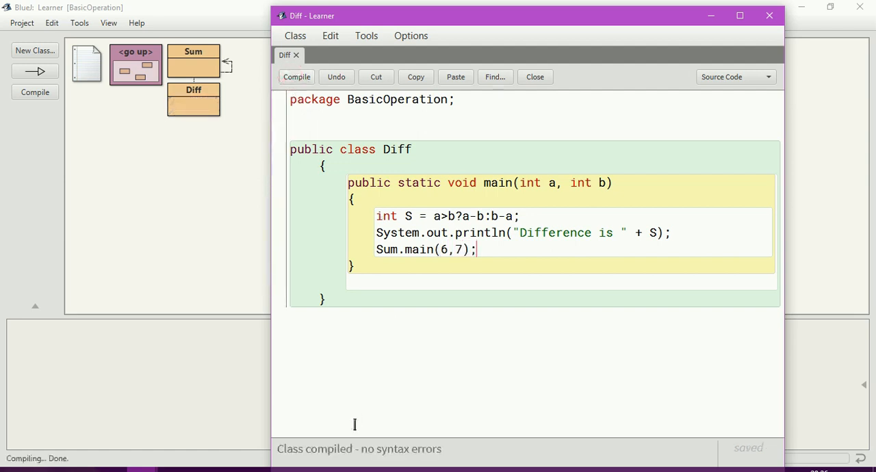
mouse_move(249, 170)
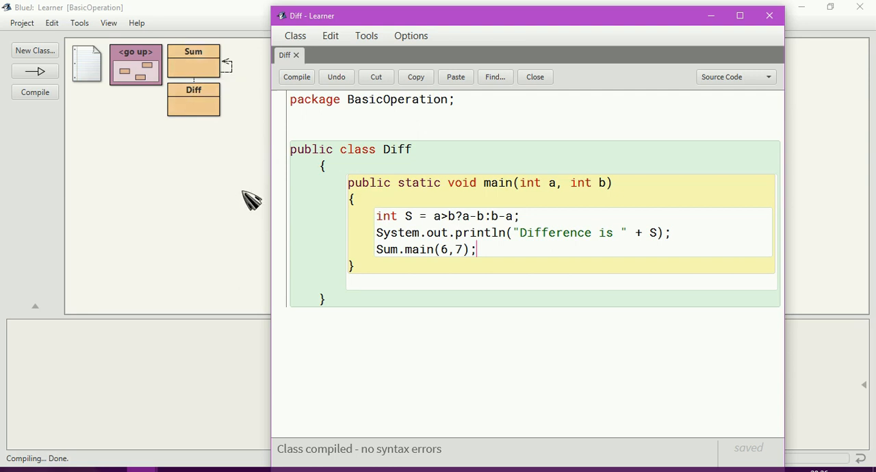
mouse_move(808, 33)
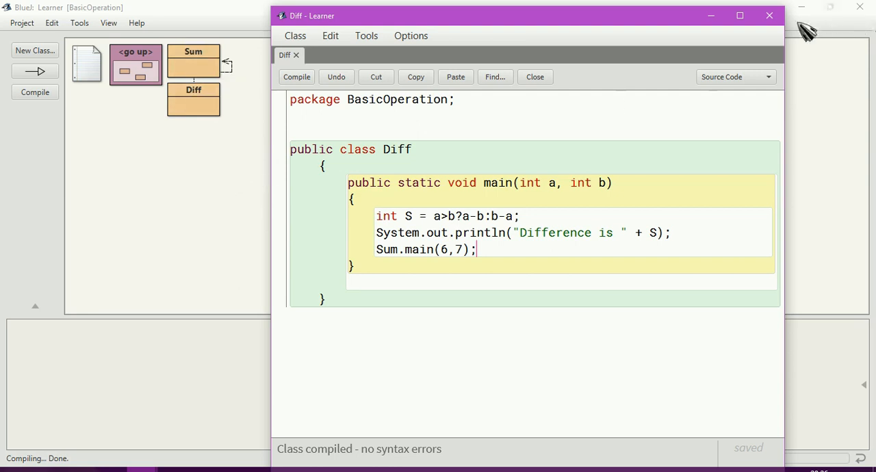
Close the Diff editor and run Diff's main(int a, int b) with arguments 100 and 150.
left_click(769, 15)
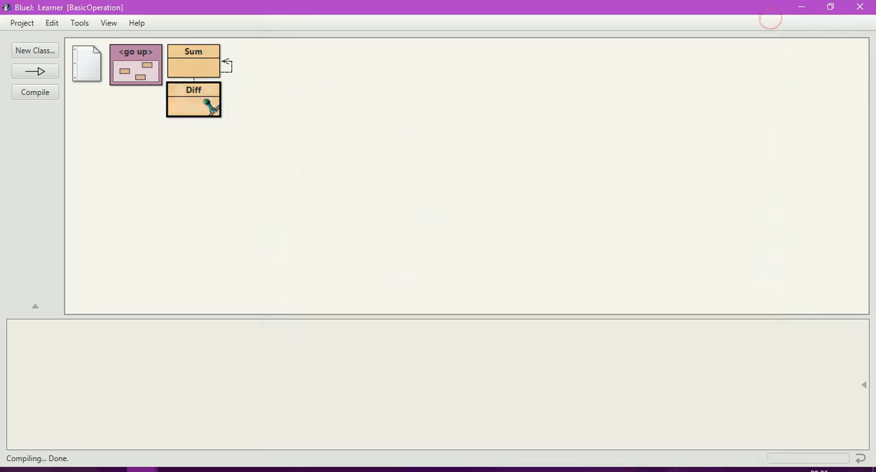
left_click(193, 98)
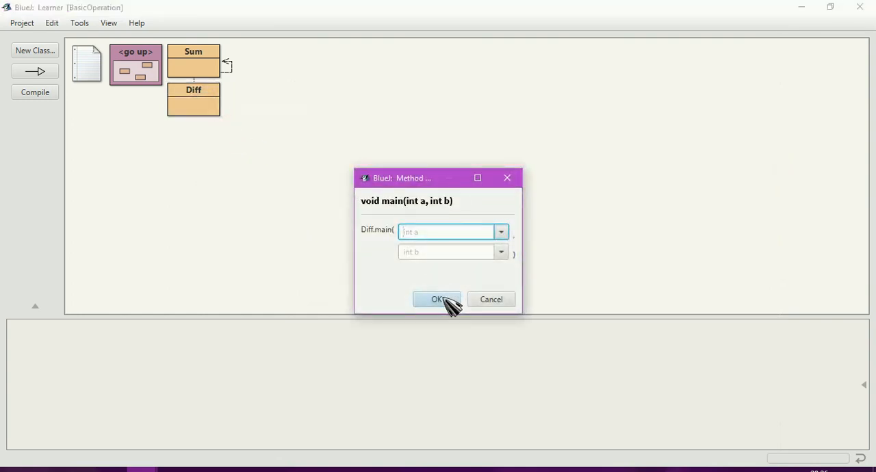
type("100")
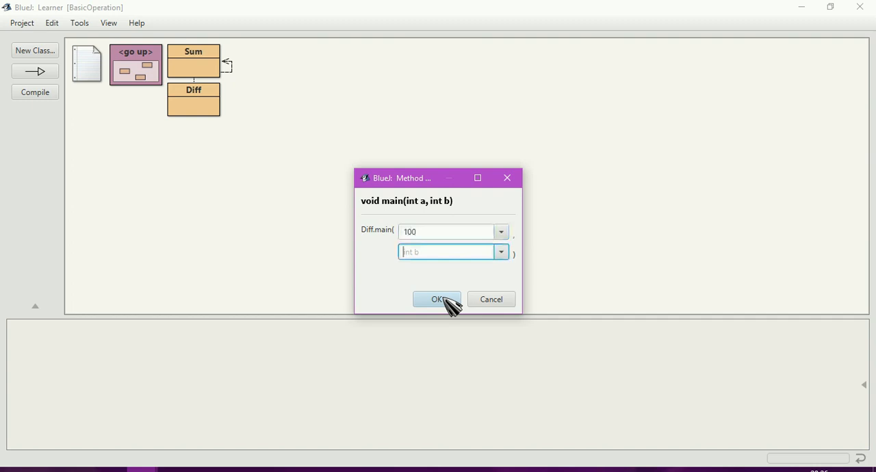
type("150")
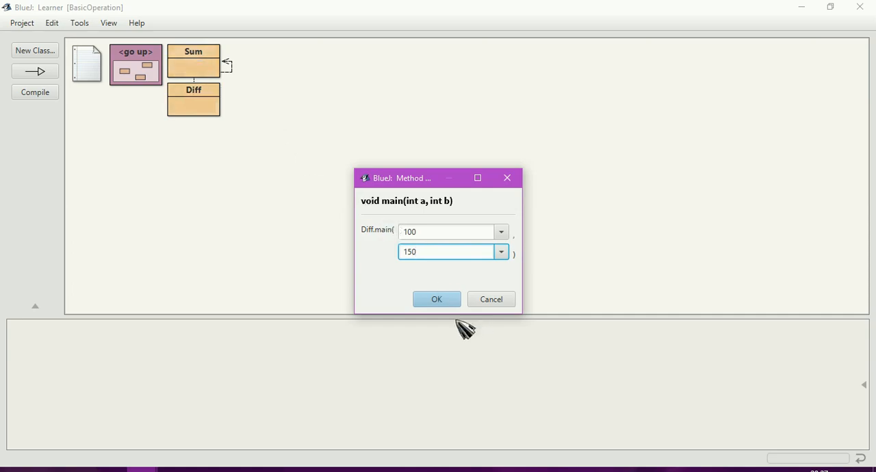
left_click(437, 298)
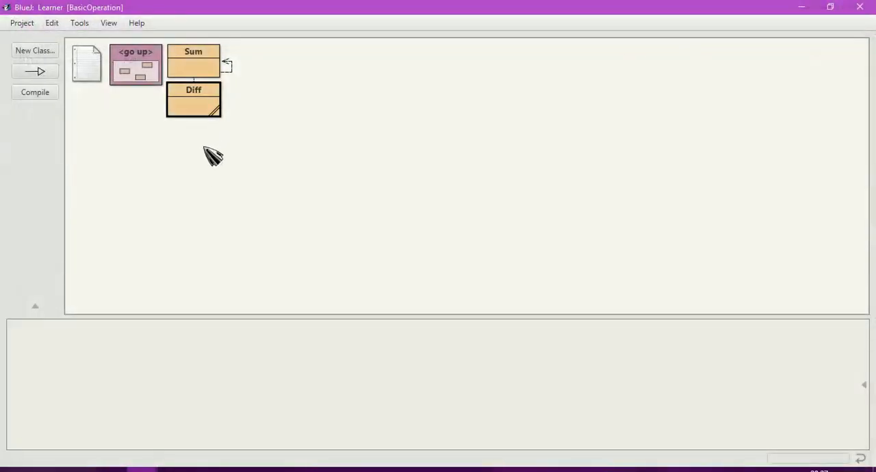
mouse_move(206, 168)
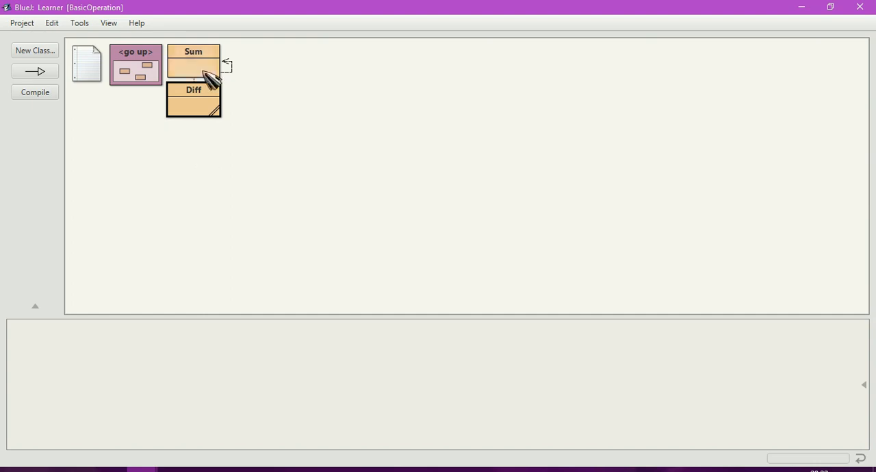
Change Sum's public modifier to protected and compile to show the error.
double_click(193, 66)
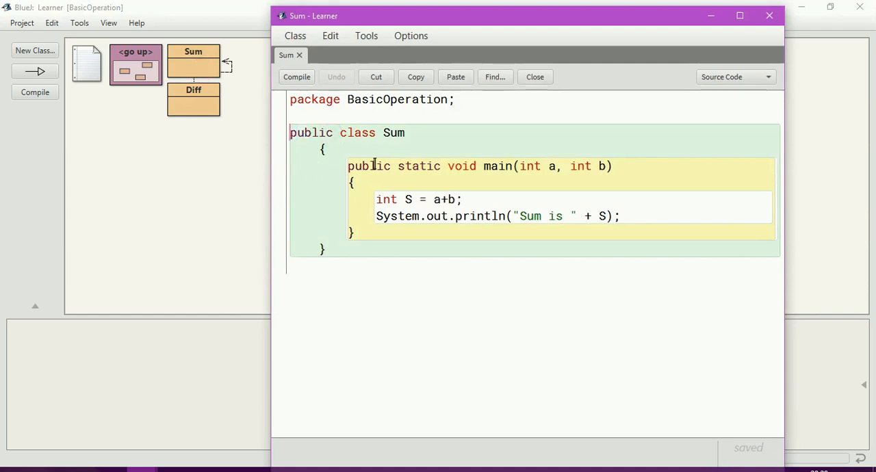
double_click(311, 133)
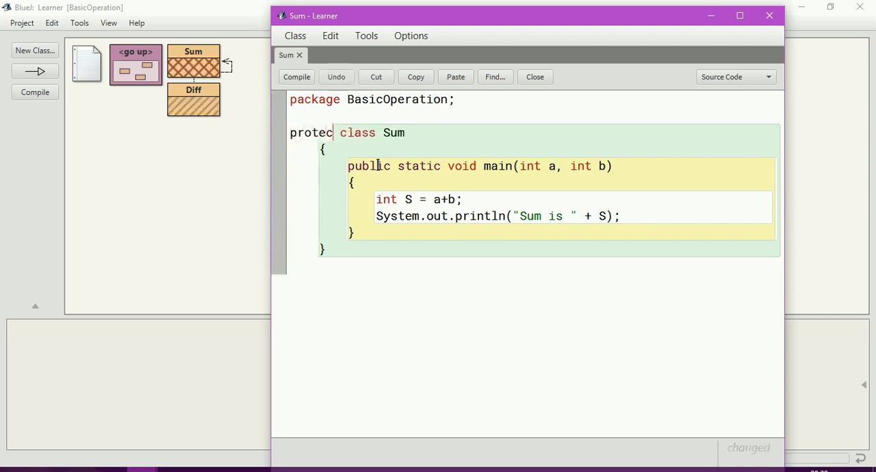
type("ted")
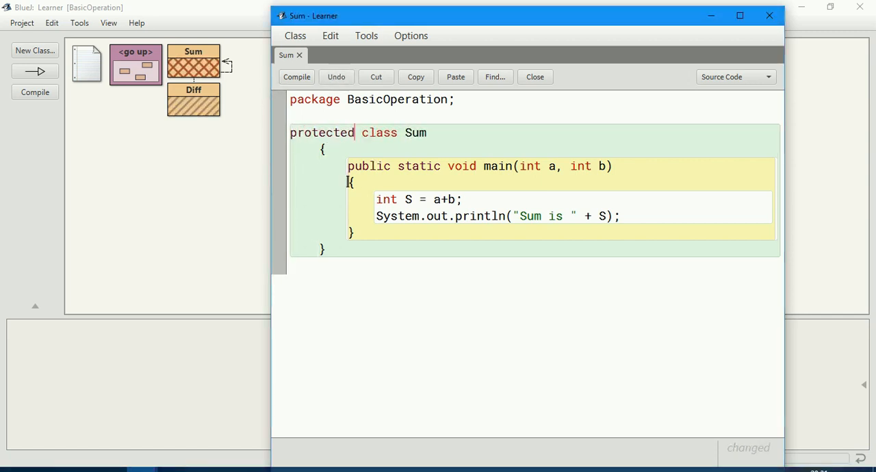
left_click(296, 77)
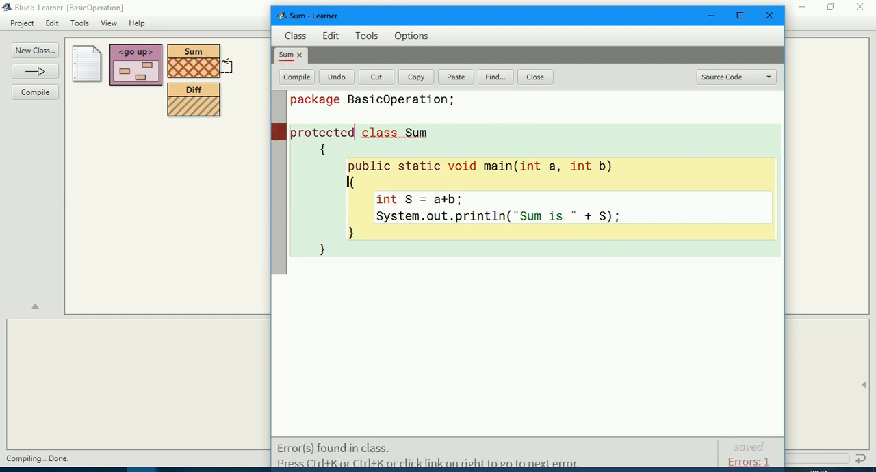
mouse_move(294, 460)
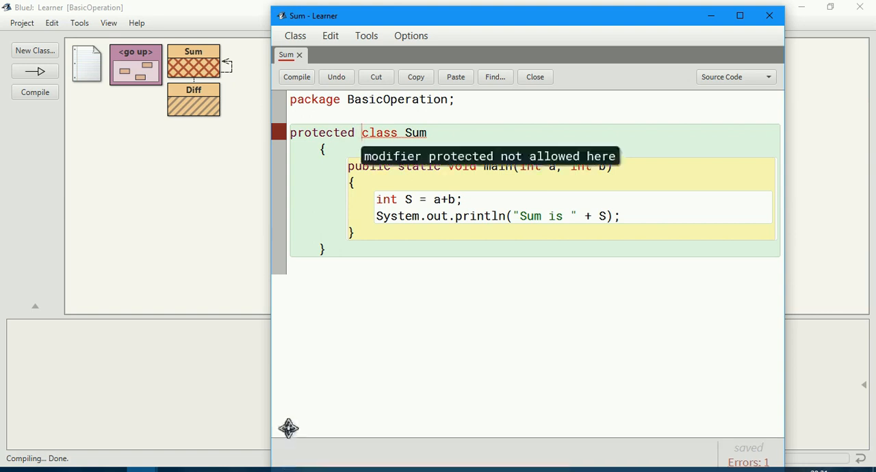
mouse_move(518, 171)
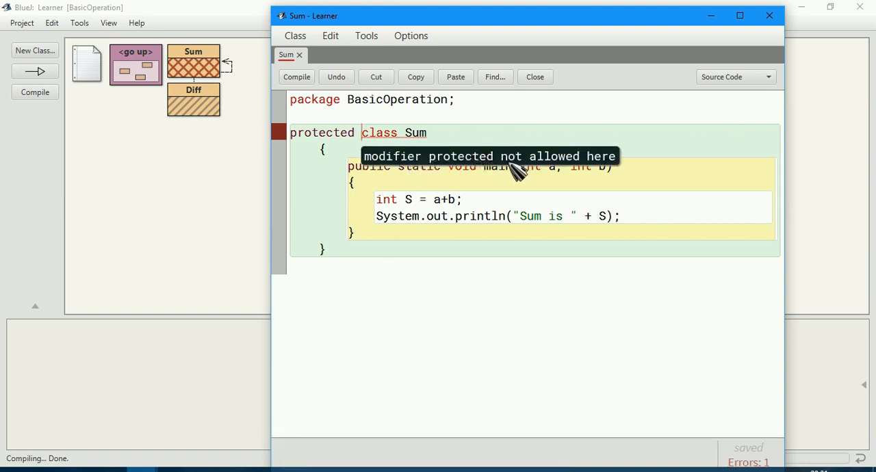
mouse_move(619, 169)
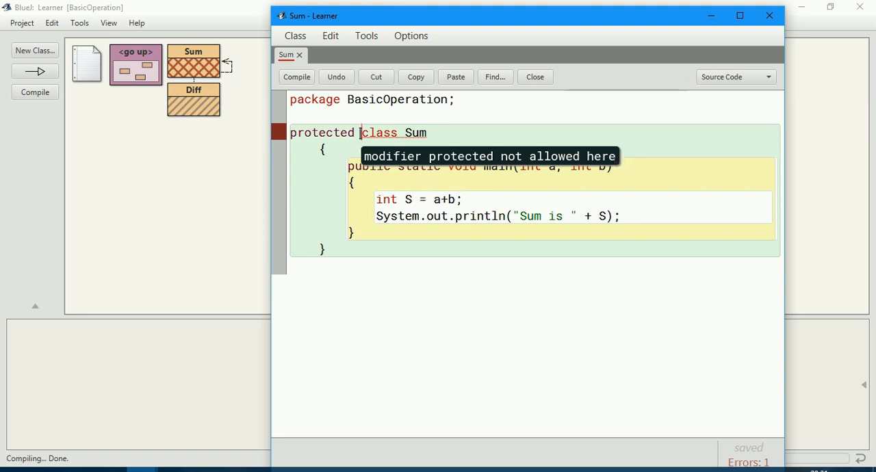
Remove the protected modifier so Sum is default-access, recompile cleanly and close the editor.
double_click(322, 131)
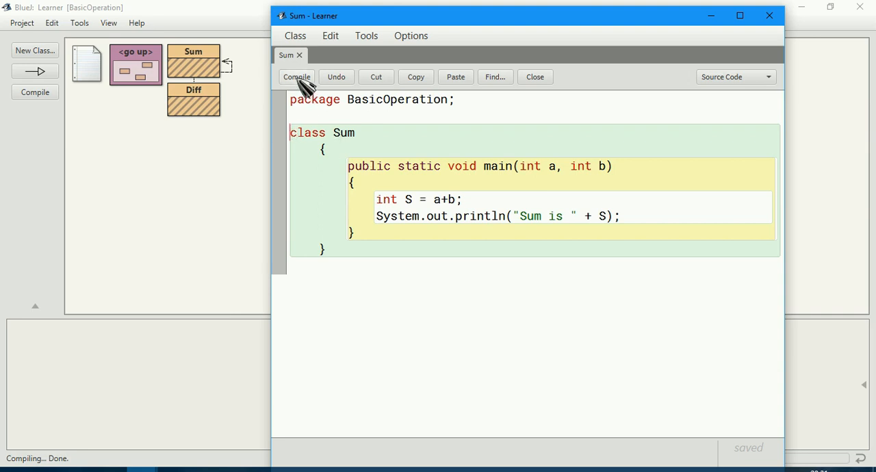
left_click(296, 77)
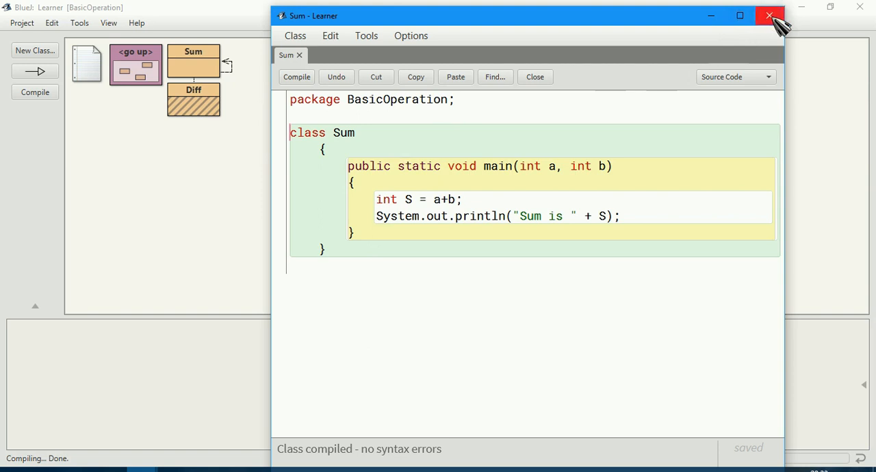
left_click(769, 16)
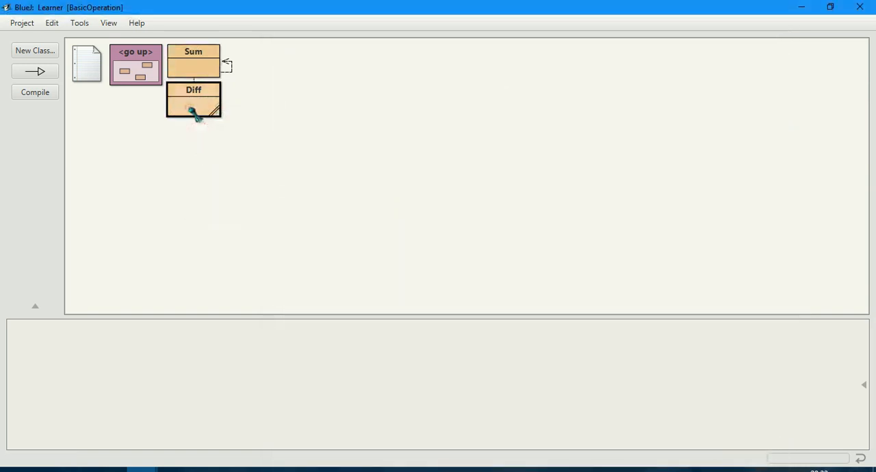
Run Diff's main(int a, int b) from its context menu with arguments 200 and 100.
double_click(193, 99)
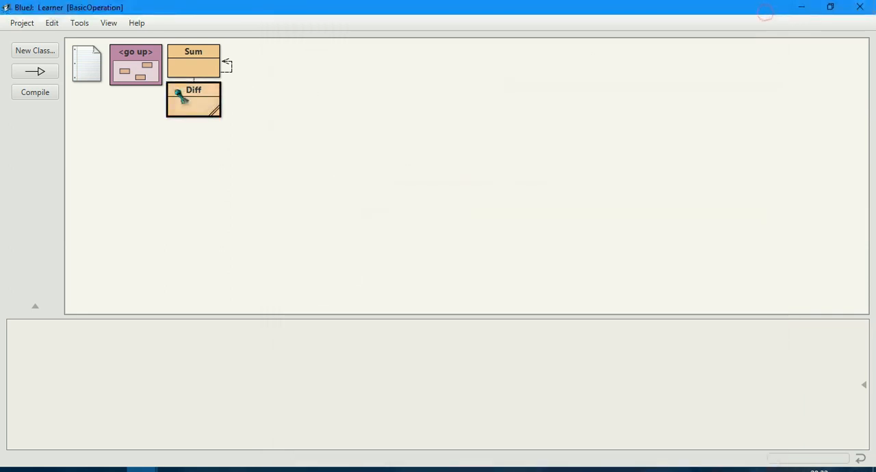
right_click(193, 98)
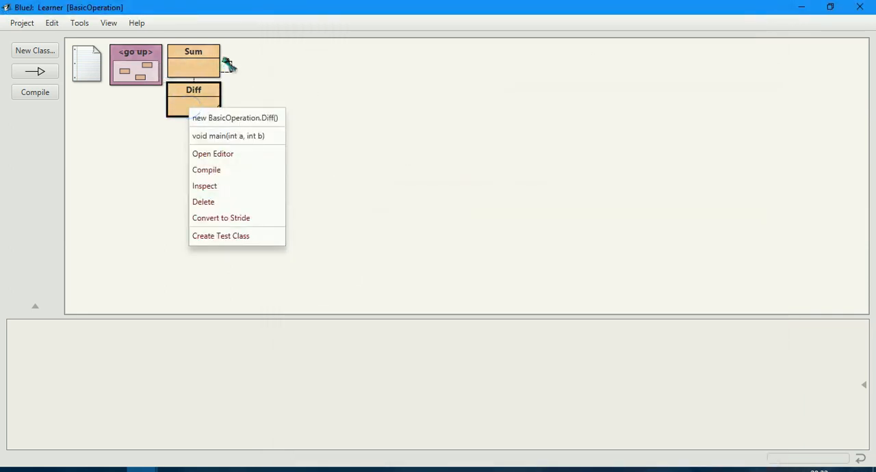
left_click(227, 136)
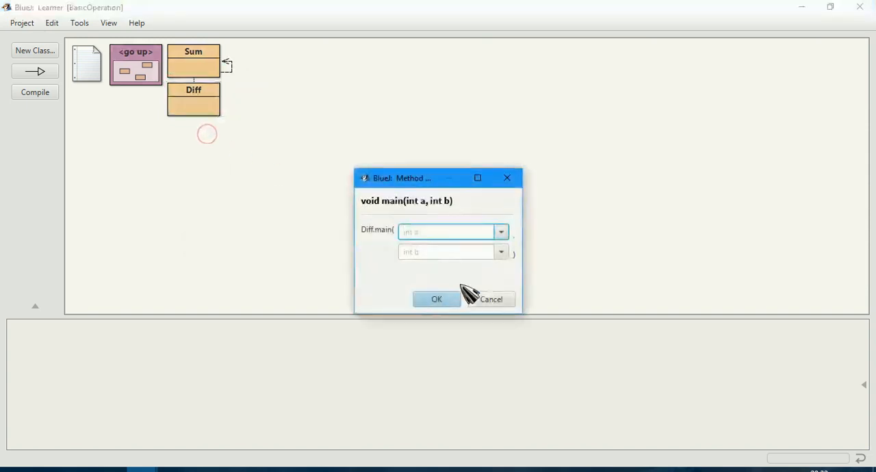
type("2")
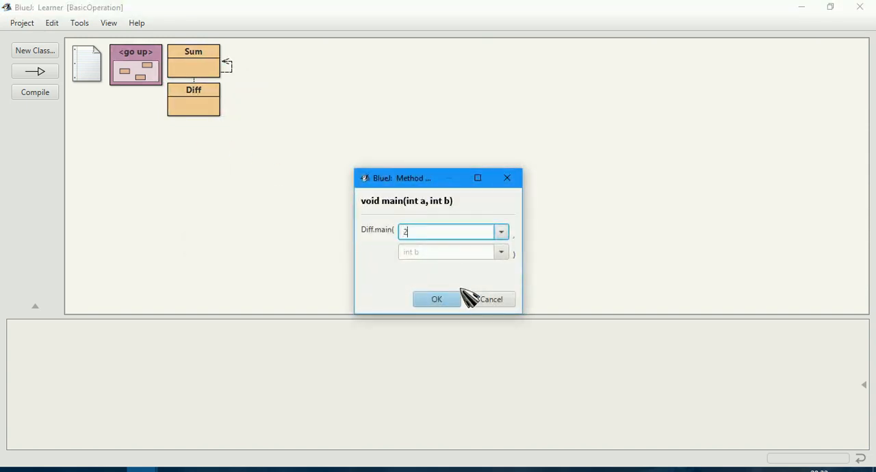
type("00")
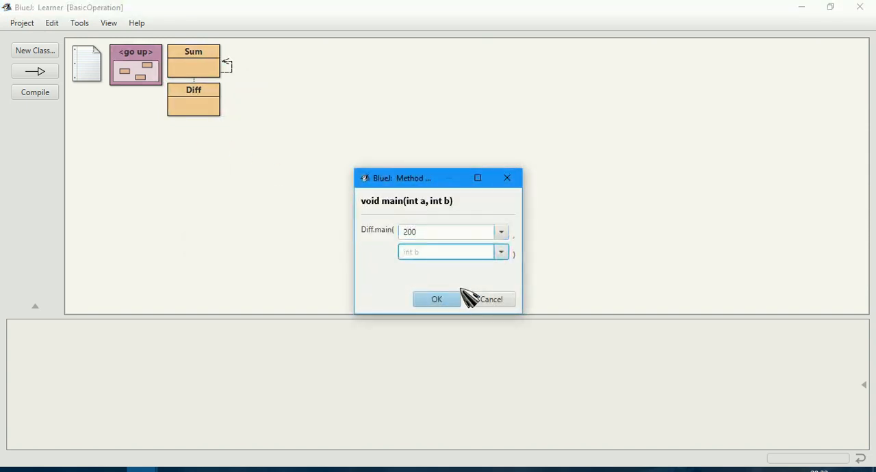
type("100")
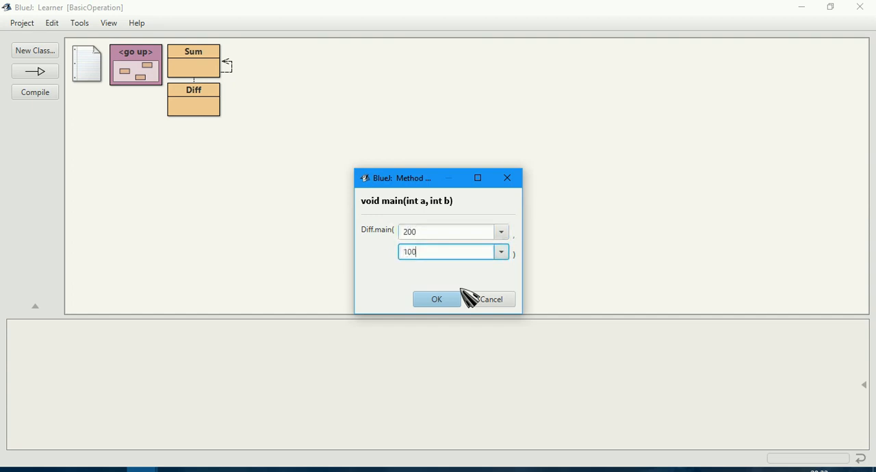
left_click(435, 298)
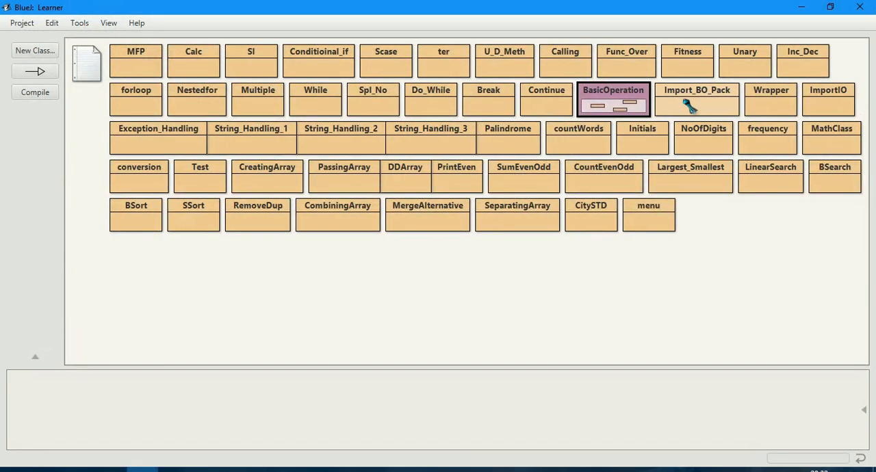
Run Import_BO_Pack's main to get the IllegalAccessError on Sum, close the error editor and reopen BasicOperation.
left_click(695, 99)
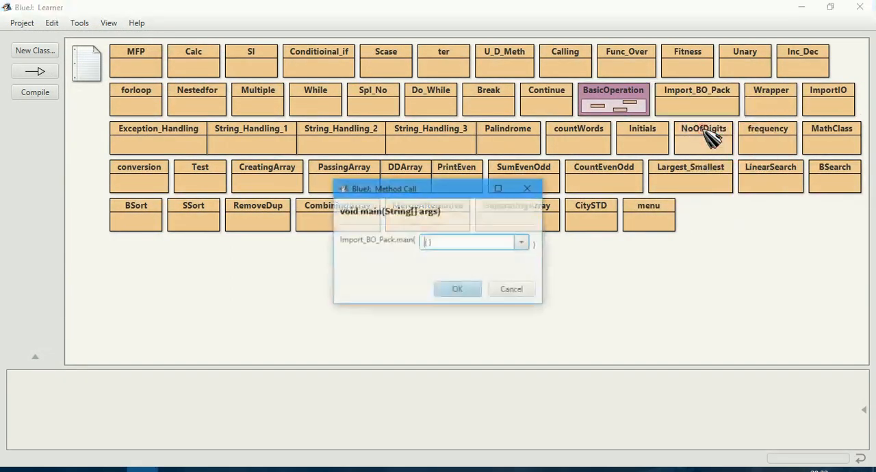
left_click(457, 288)
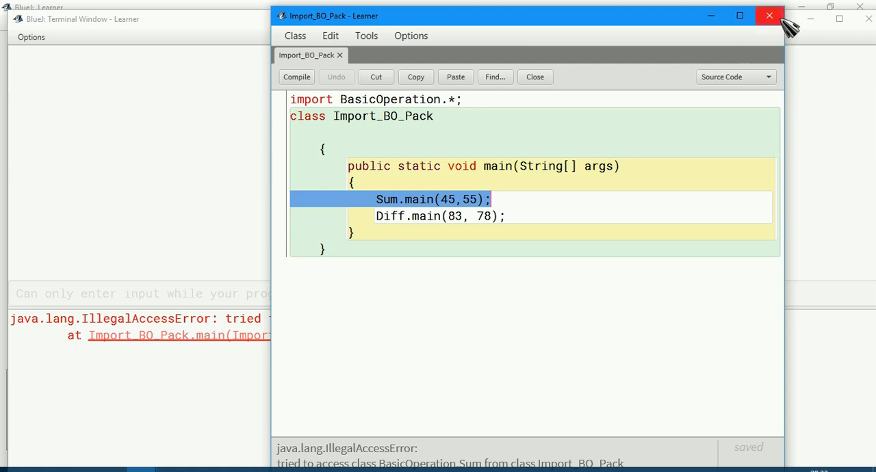
left_click(769, 15)
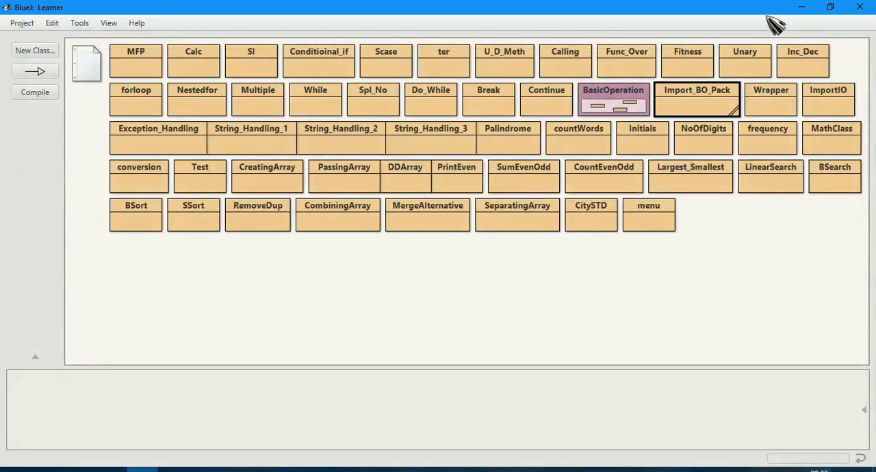
double_click(612, 98)
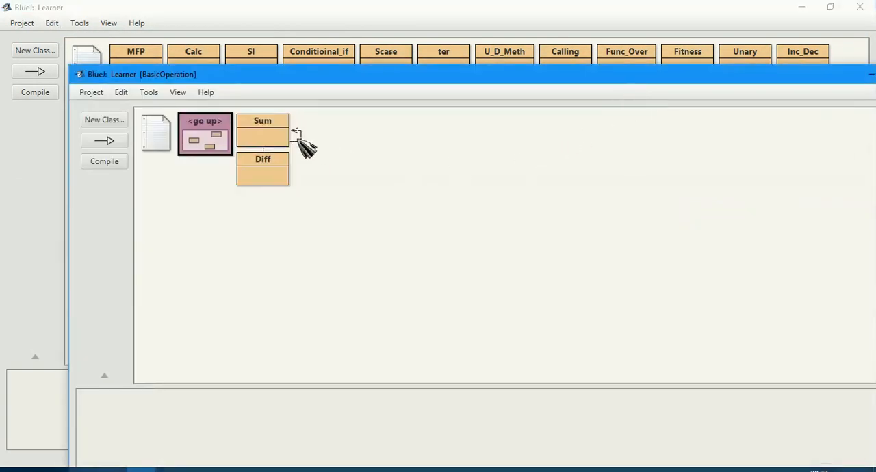
In Sum's source, declare 'class product extends Sum' with its braces, highlighting the extends keyword.
double_click(263, 132)
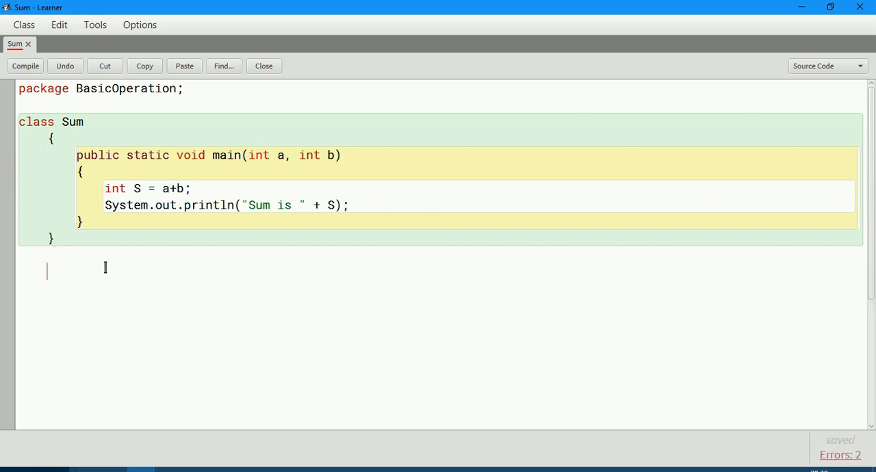
type("class")
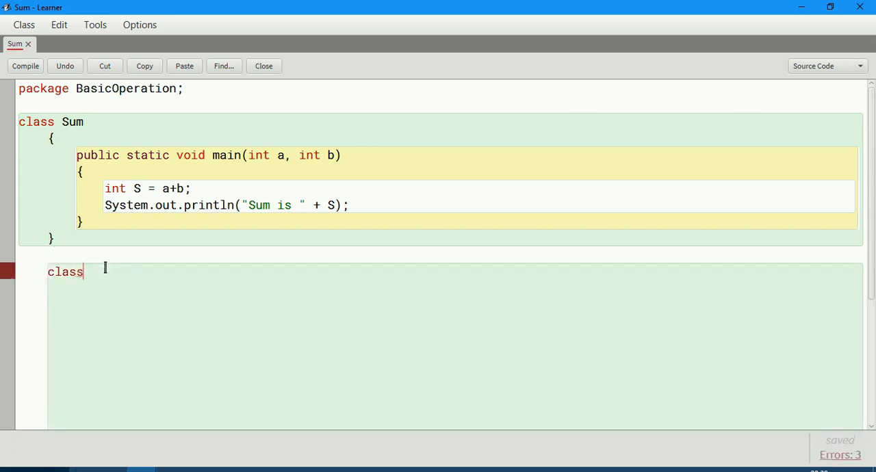
type("product ext")
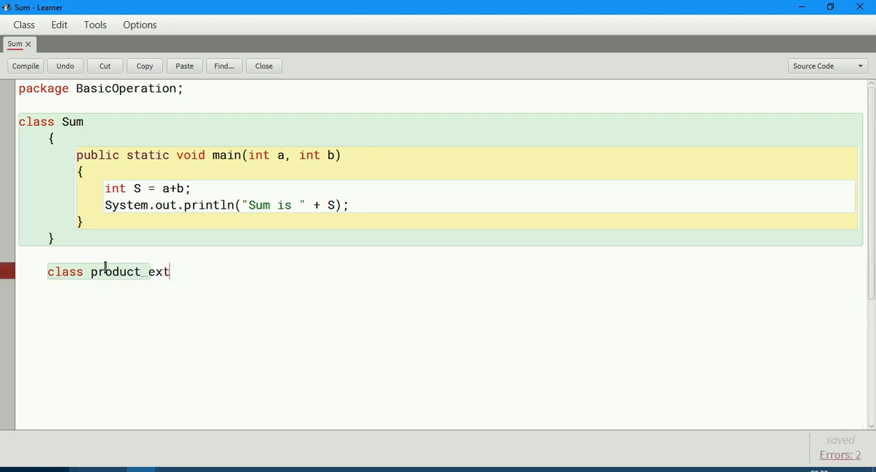
type("ends")
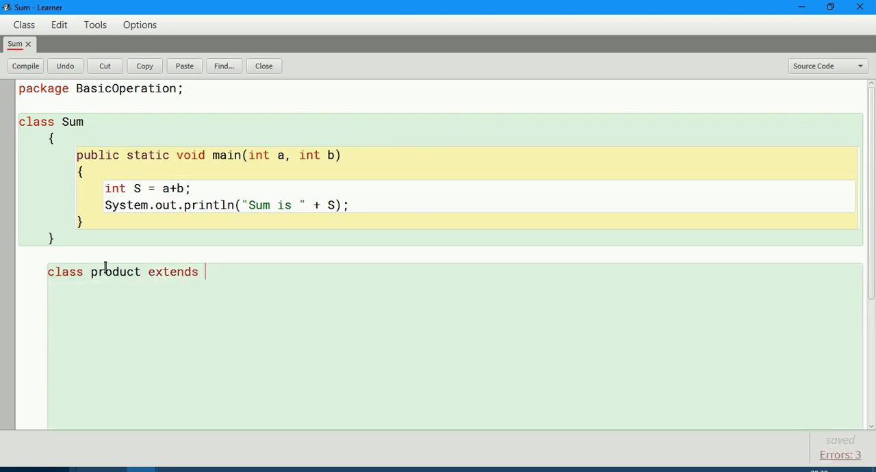
type("Sum")
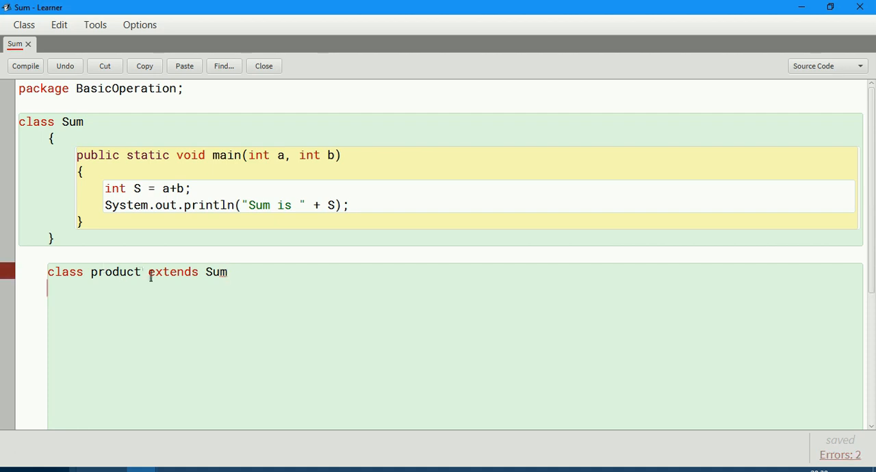
double_click(173, 273)
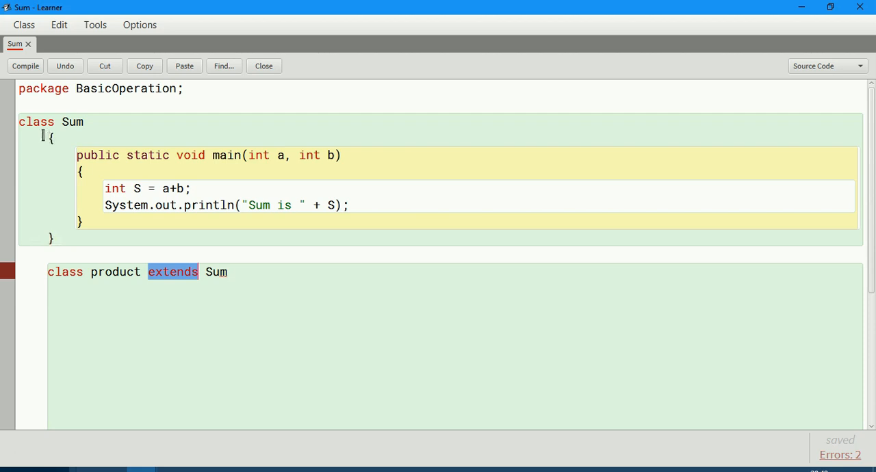
left_click(137, 315)
type("{")
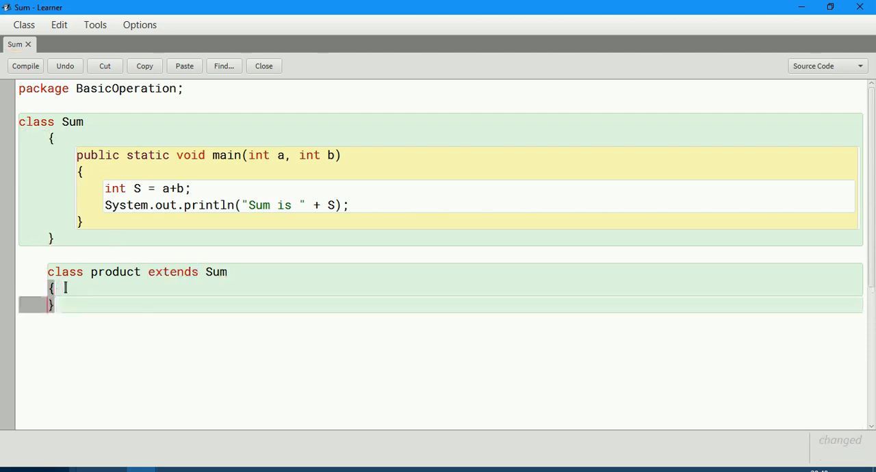
key("enter")
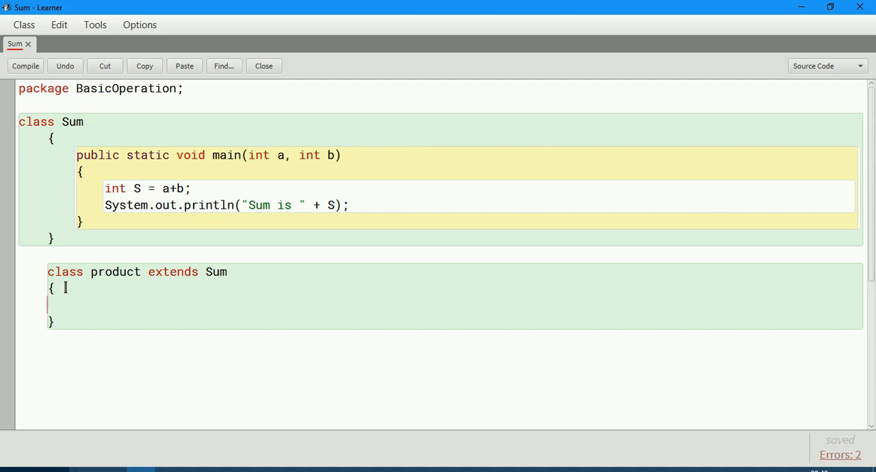
Write 'public static void pro(int x, int y) { S = x*y; }' inside product and highlight S in Sum's main.
type("public static vo")
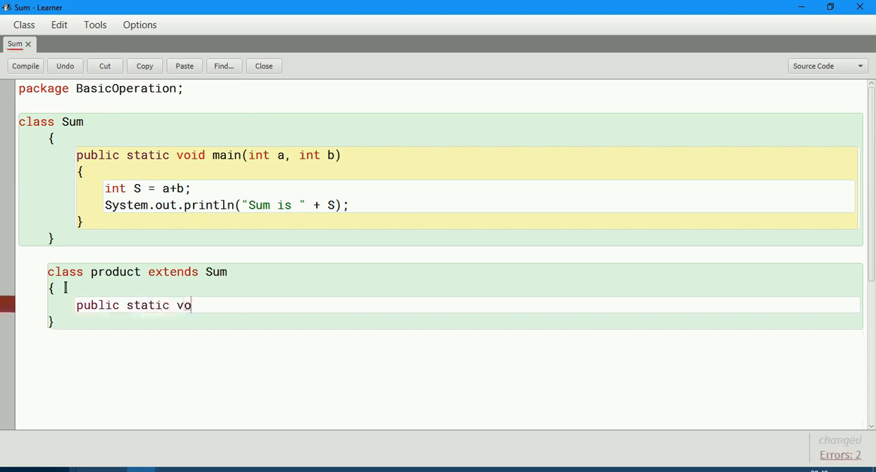
type("id")
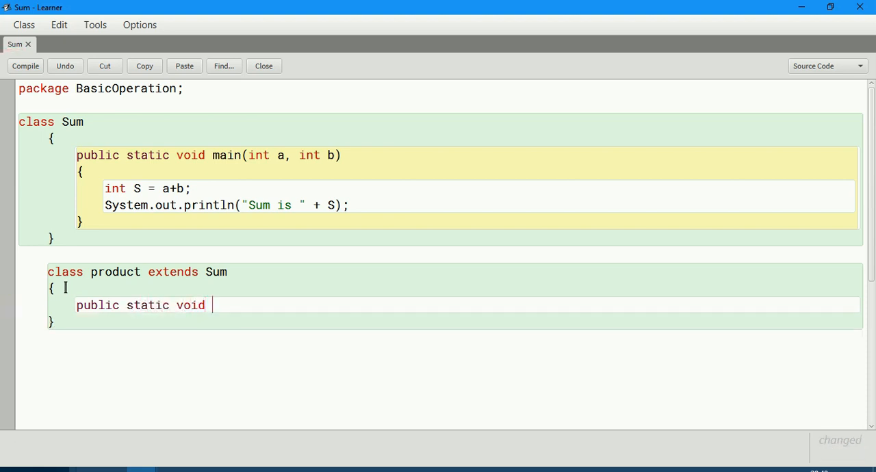
type("pro()")
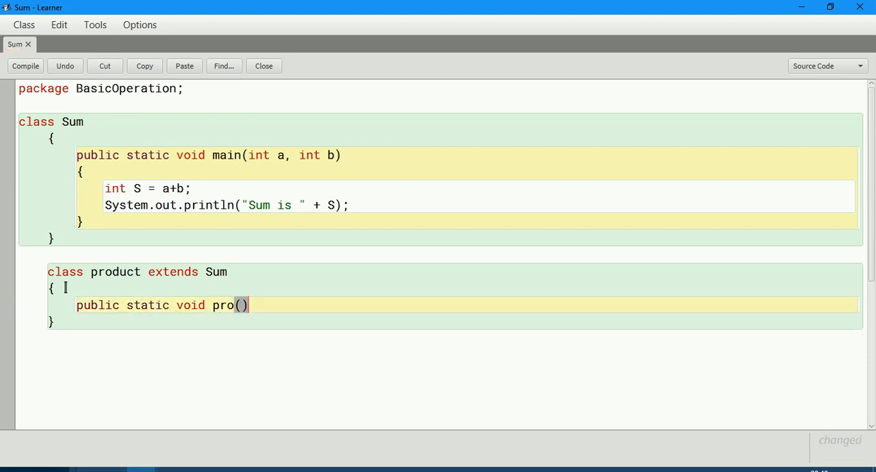
type("int x")
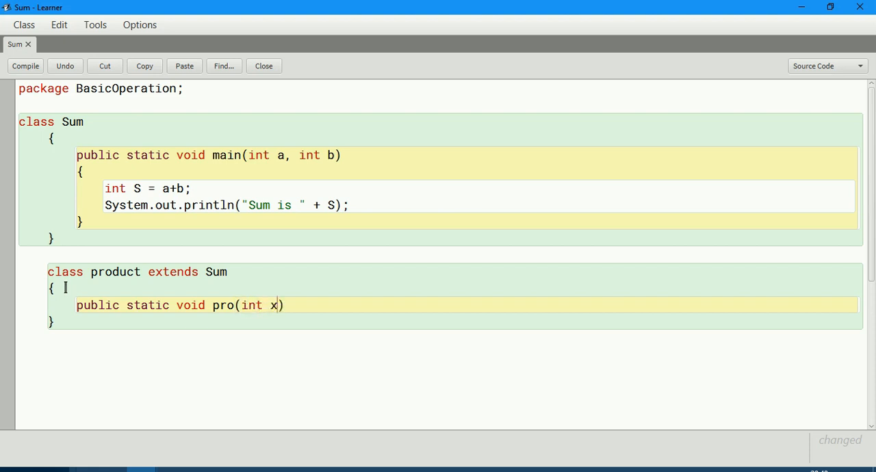
type(", int y")
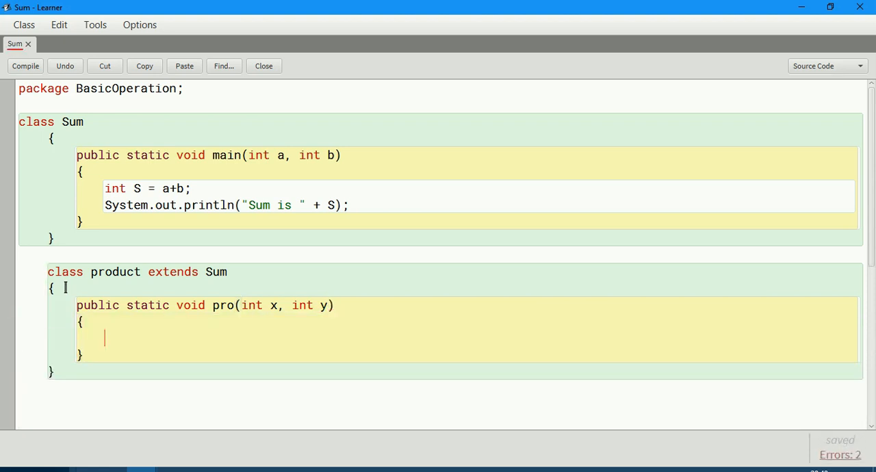
type("S =")
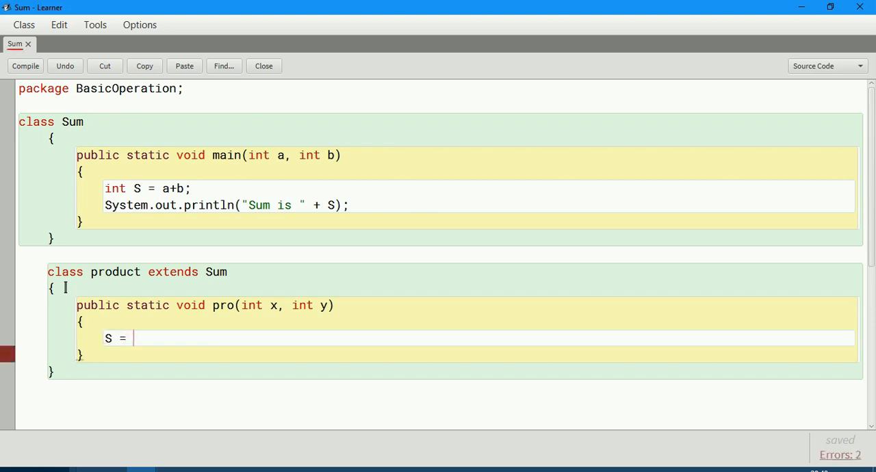
type("x*")
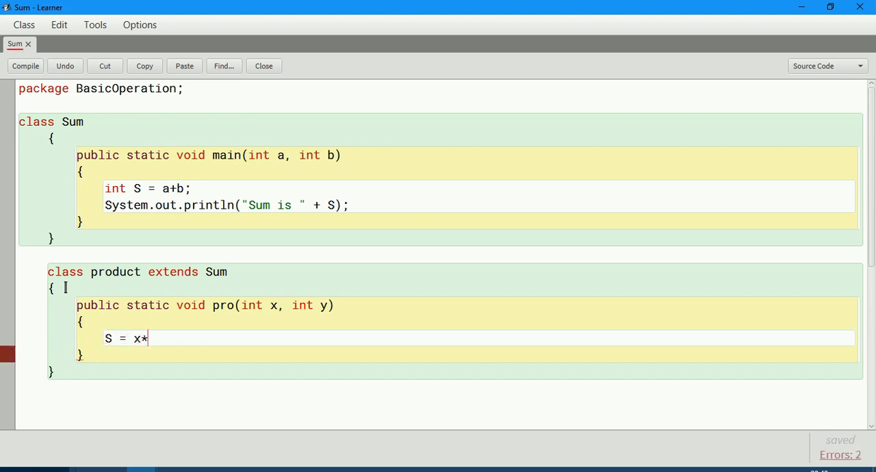
type("y;")
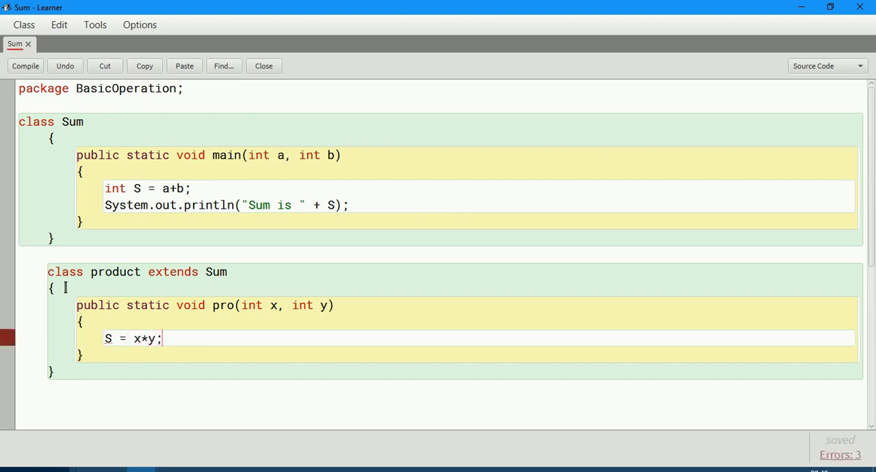
double_click(137, 189)
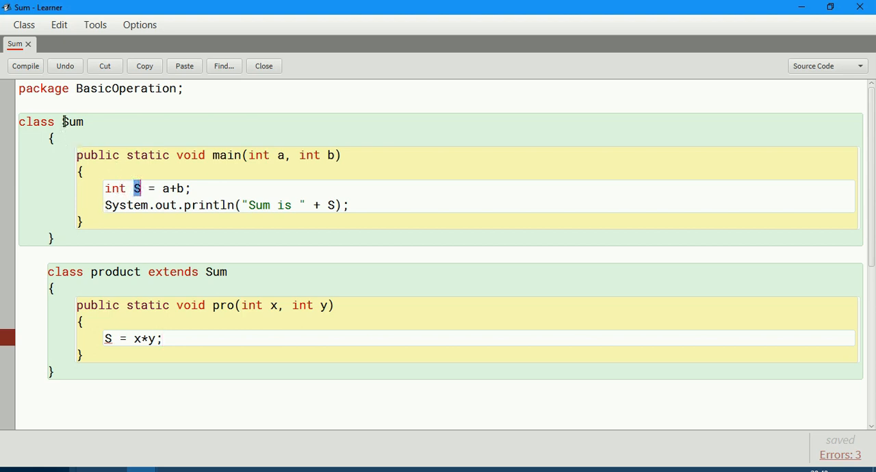
Declare a 'static int S' field at the top of class Sum.
double_click(73, 120)
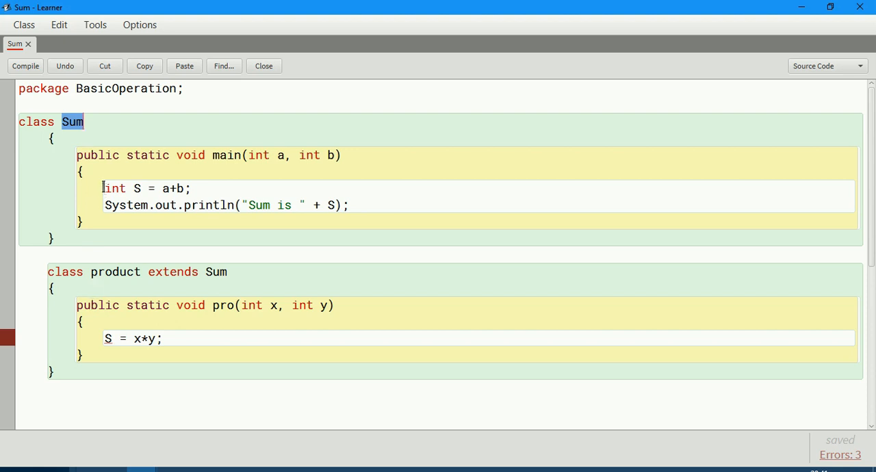
left_click(93, 143)
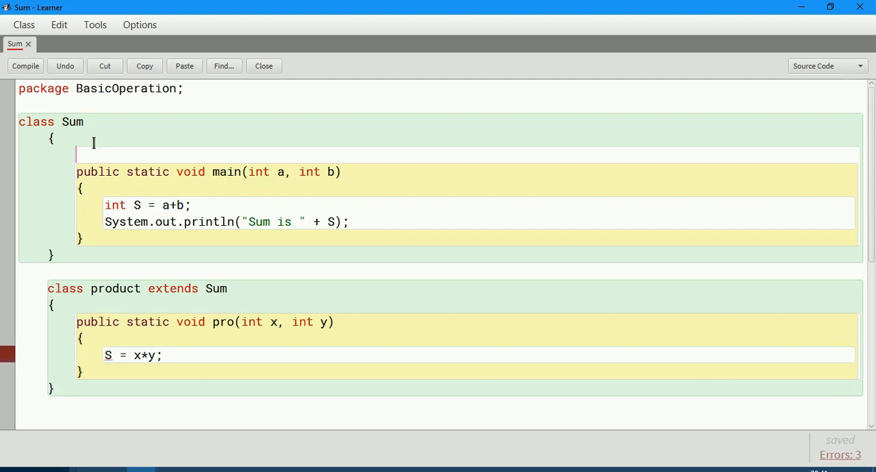
type("static int S;")
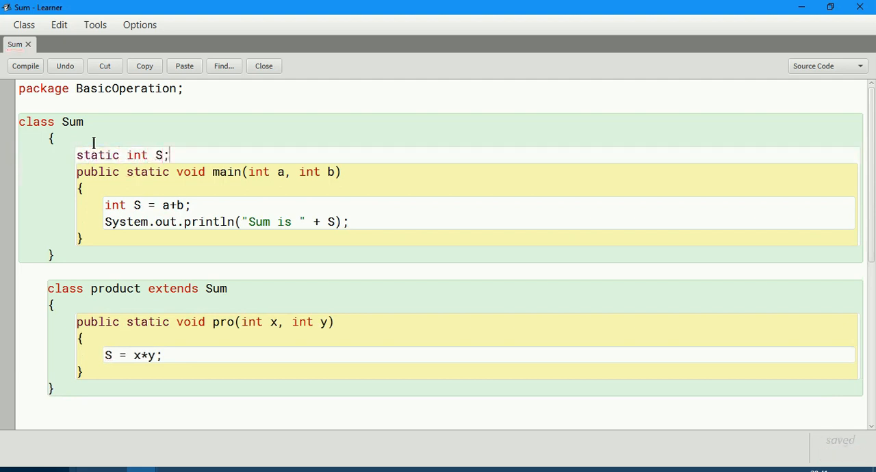
double_click(148, 172)
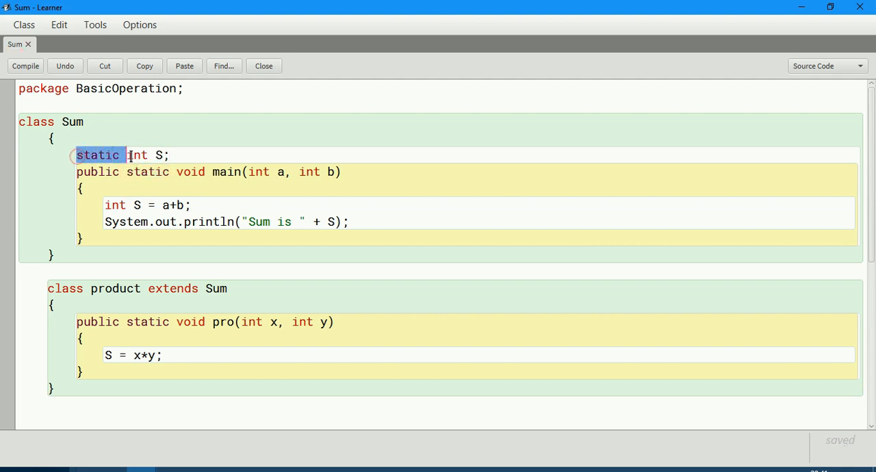
Make main assign S directly (no local int) and compile Sum cleanly.
double_click(115, 206)
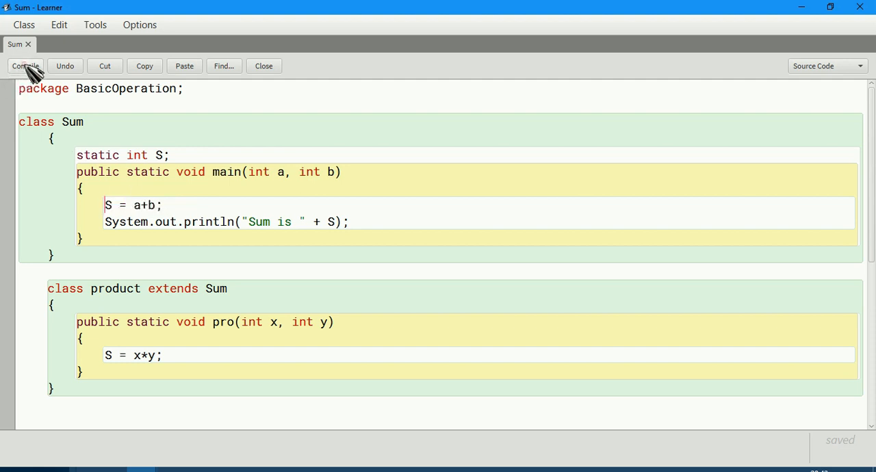
left_click(25, 66)
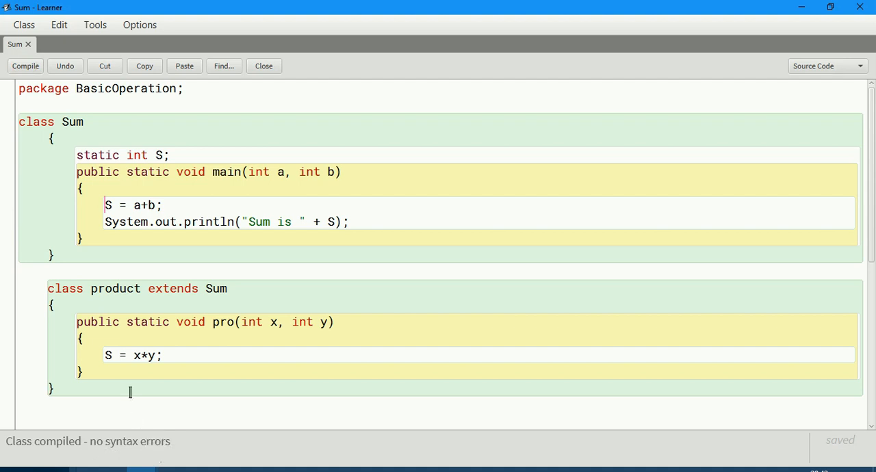
double_click(107, 205)
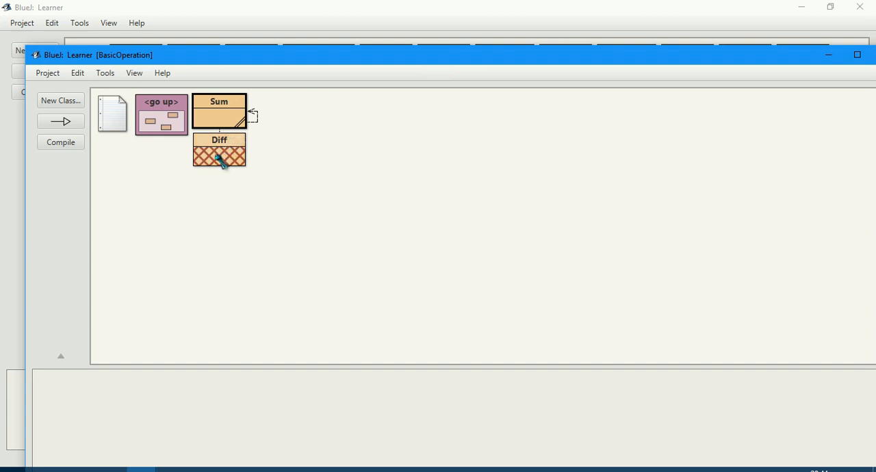
Show Diff's error that Sum.main(6,7) fails because main has private access.
double_click(219, 151)
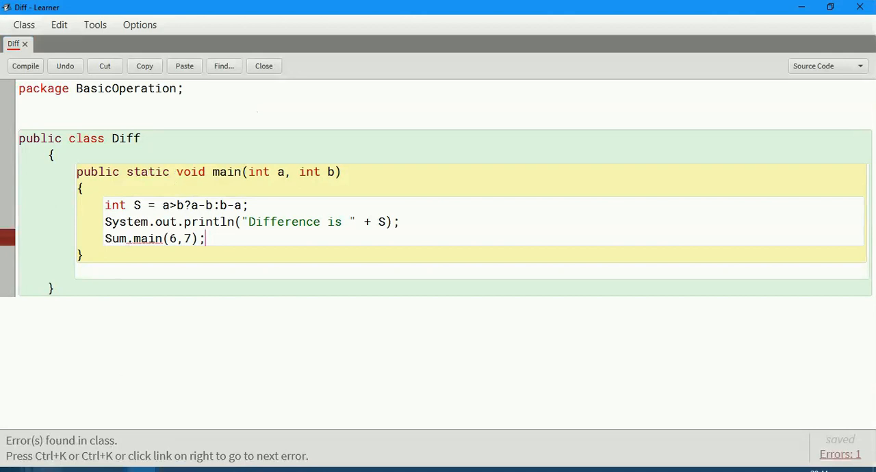
mouse_move(110, 357)
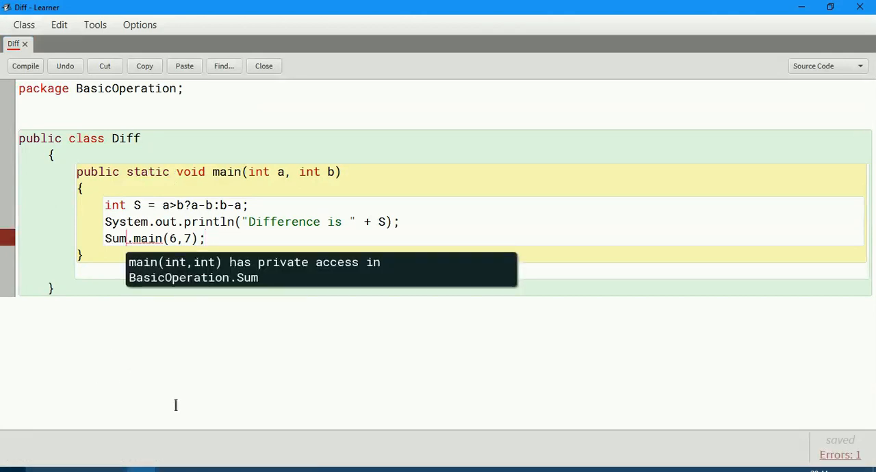
mouse_move(151, 278)
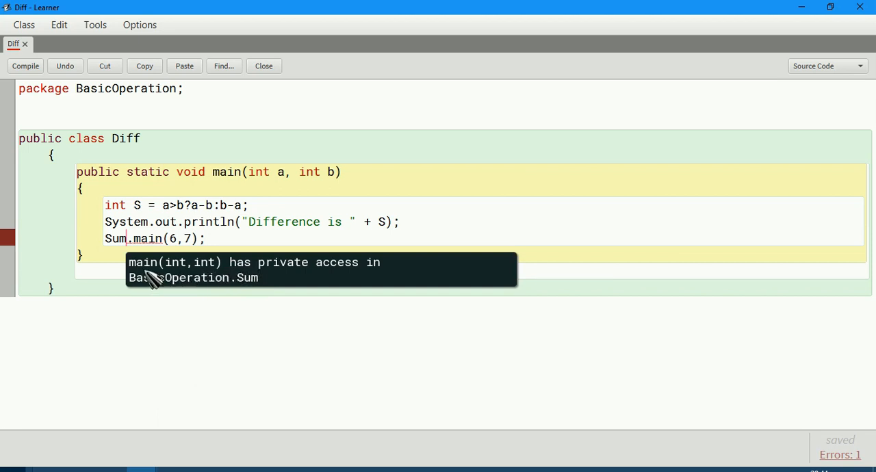
mouse_move(294, 285)
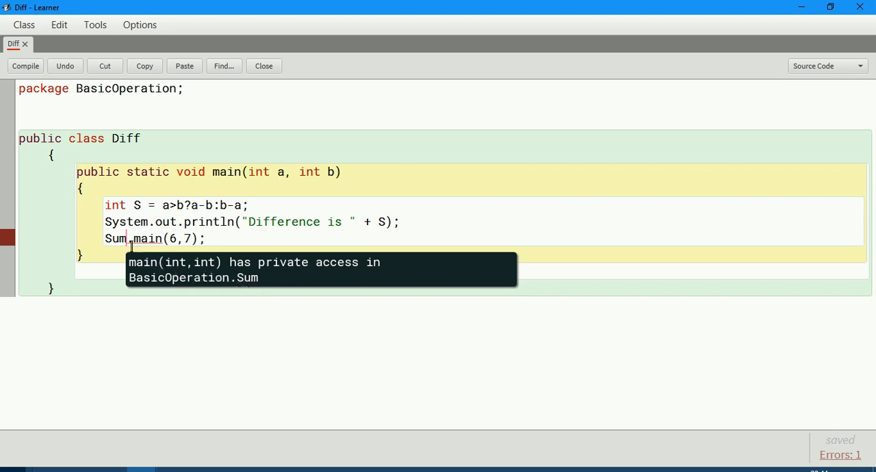
type("$")
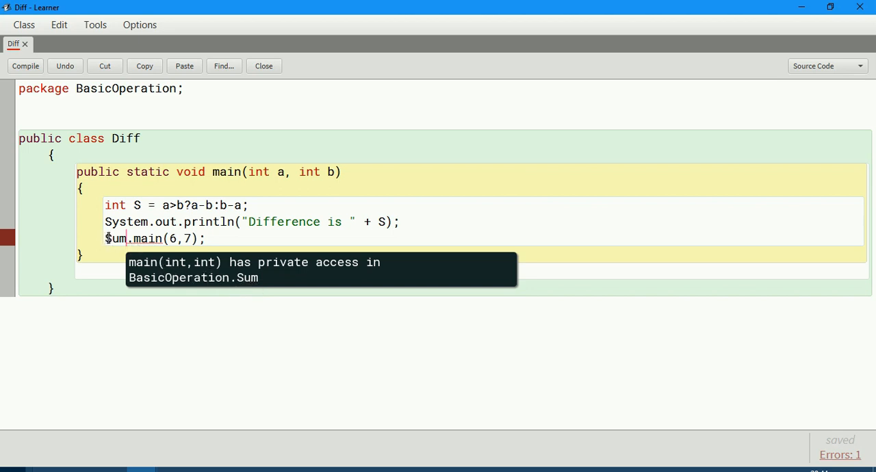